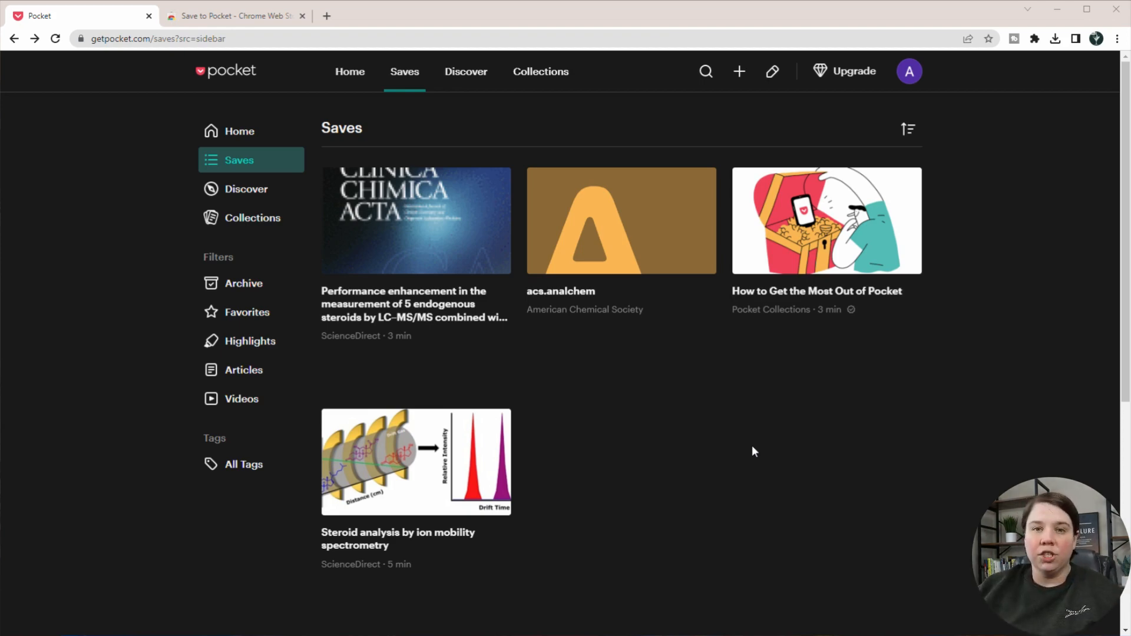
{"action": "mouse_move", "coordinate": [844, 385]}
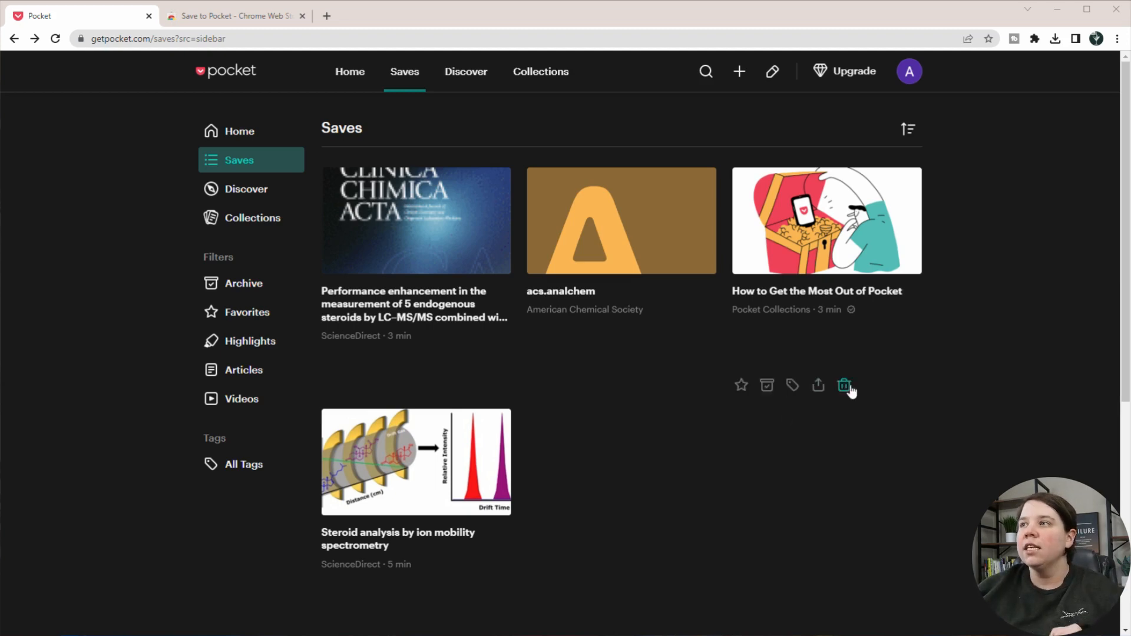
{"action": "mouse_move", "coordinate": [421, 336]}
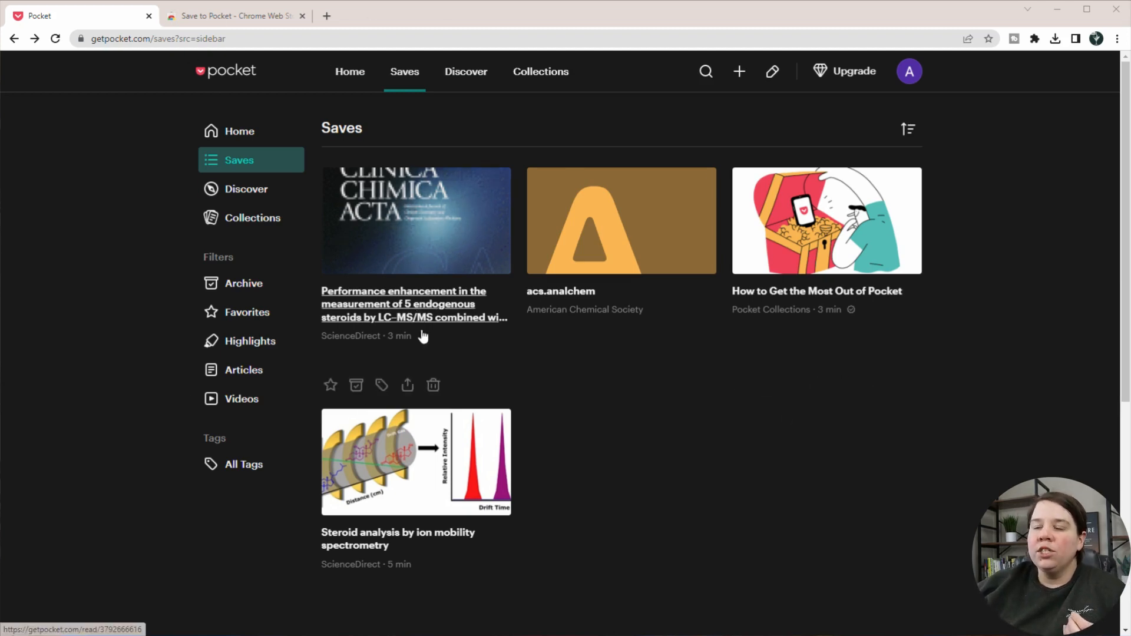
{"action": "mouse_move", "coordinate": [423, 337]}
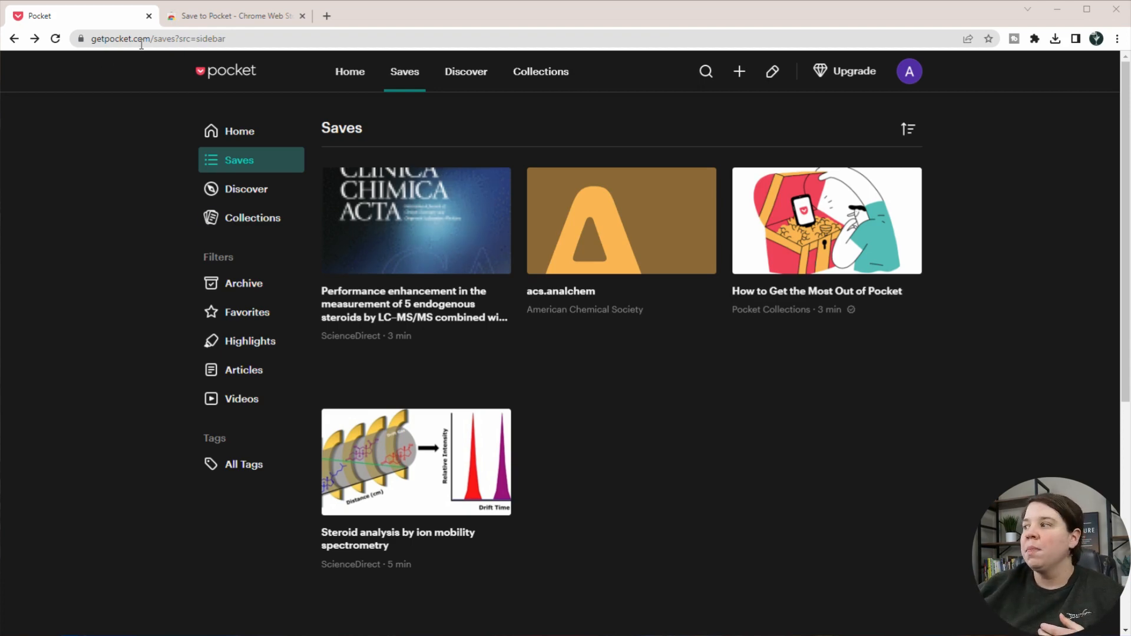
- Install the Save to Pocket extension from the Web Store and return to the Pocket library
{"action": "left_click", "coordinate": [233, 15]}
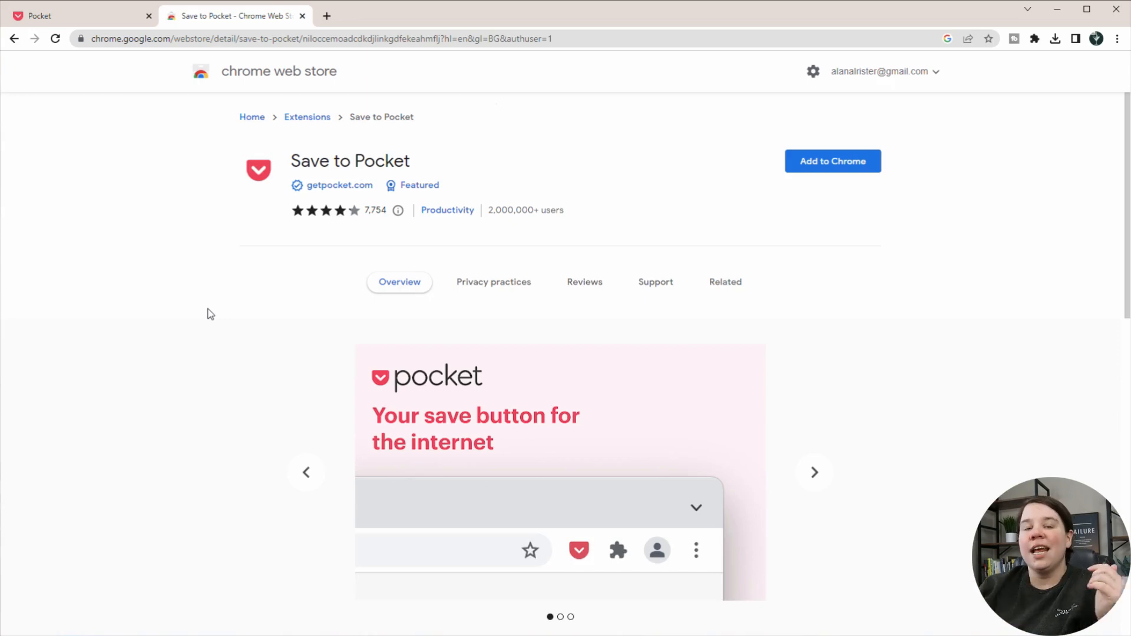
{"action": "mouse_move", "coordinate": [388, 91]}
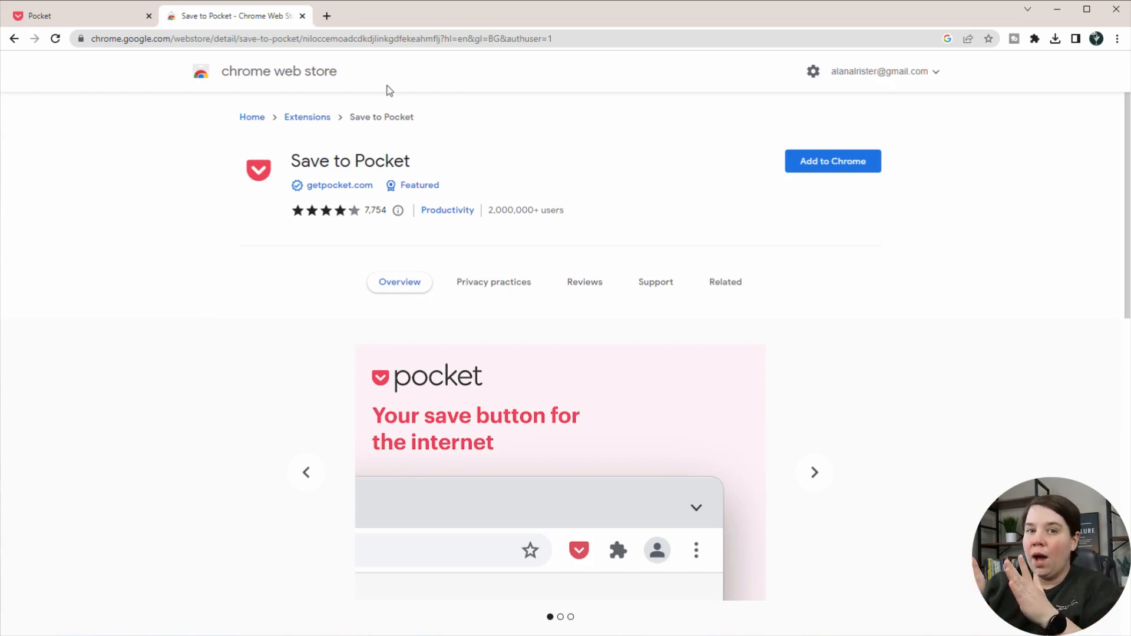
{"action": "mouse_move", "coordinate": [618, 179]}
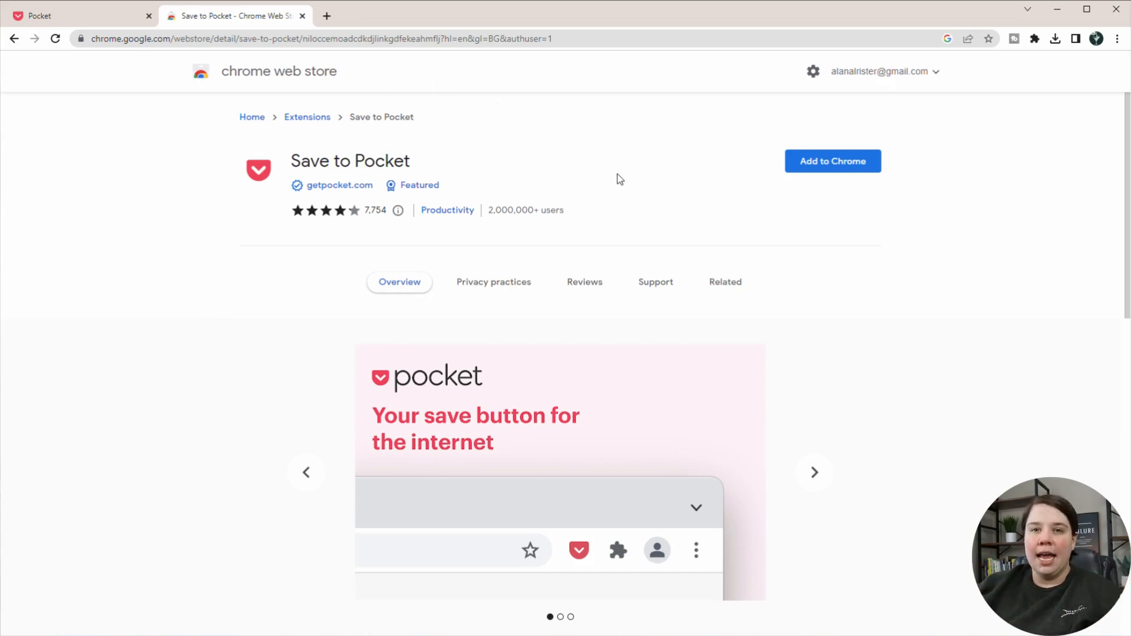
{"action": "mouse_move", "coordinate": [435, 145]}
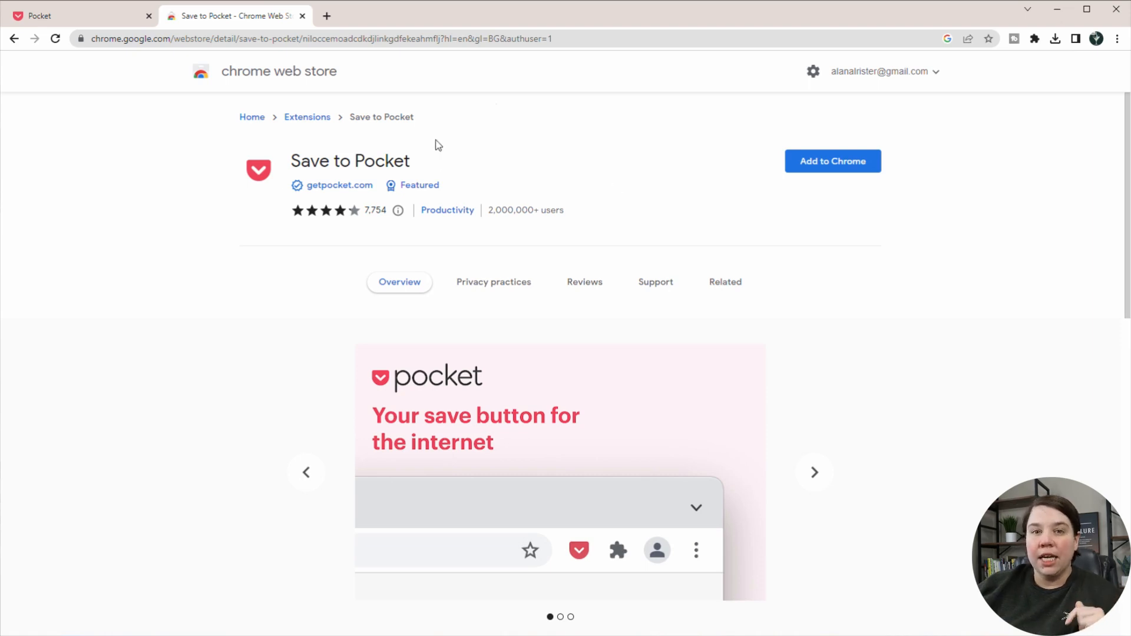
{"action": "mouse_move", "coordinate": [844, 183]}
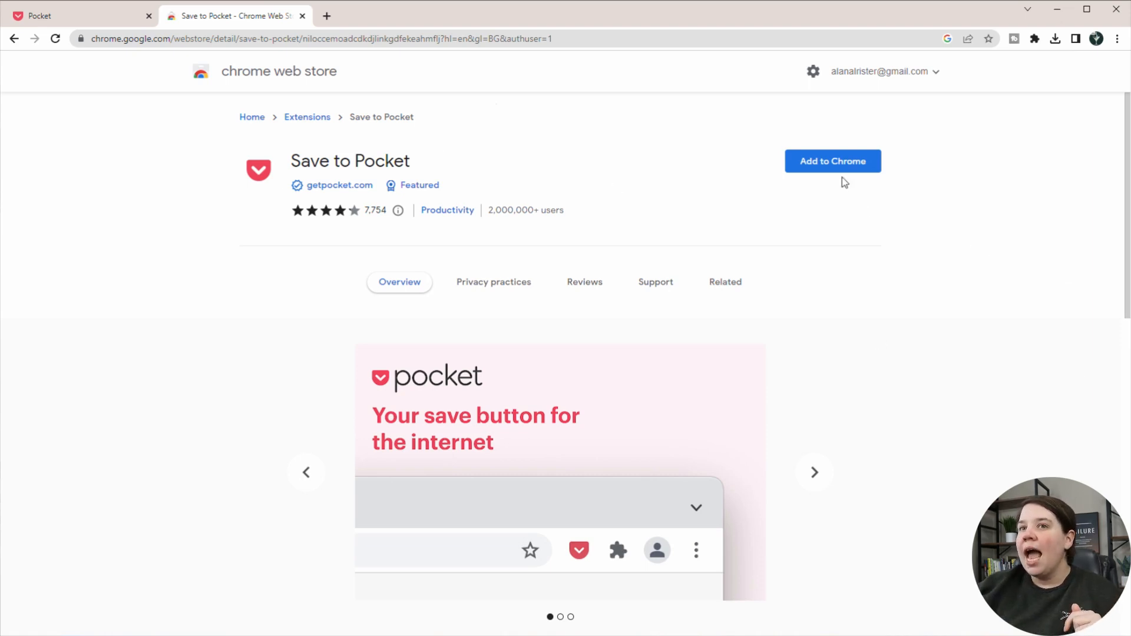
{"action": "left_click", "coordinate": [832, 161]}
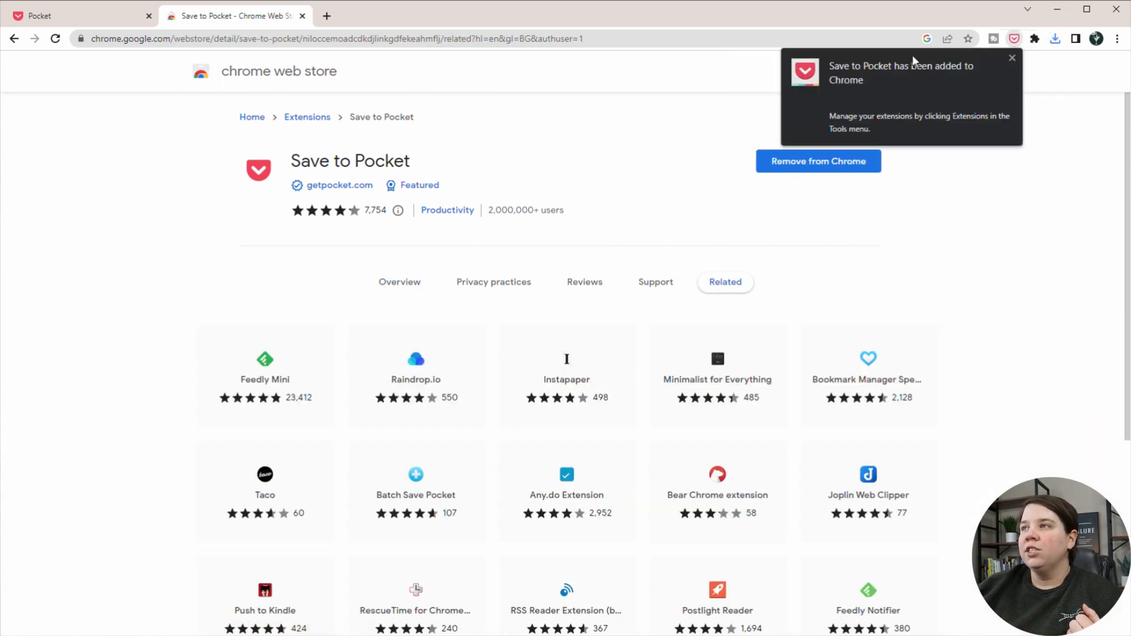
{"action": "mouse_move", "coordinate": [217, 89]}
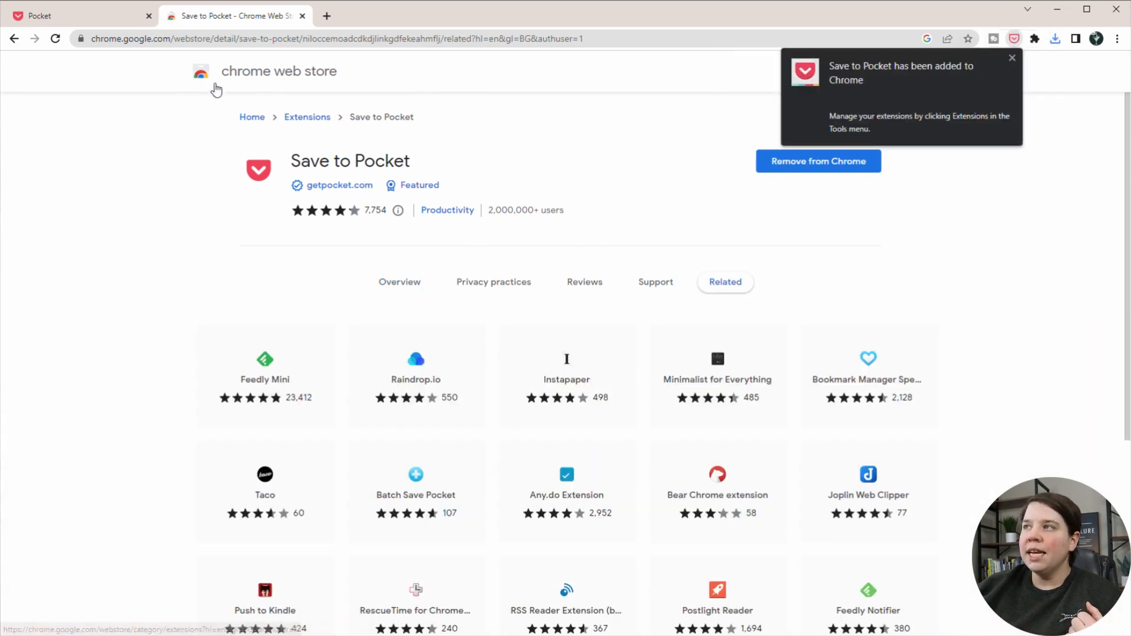
{"action": "left_click", "coordinate": [79, 15]}
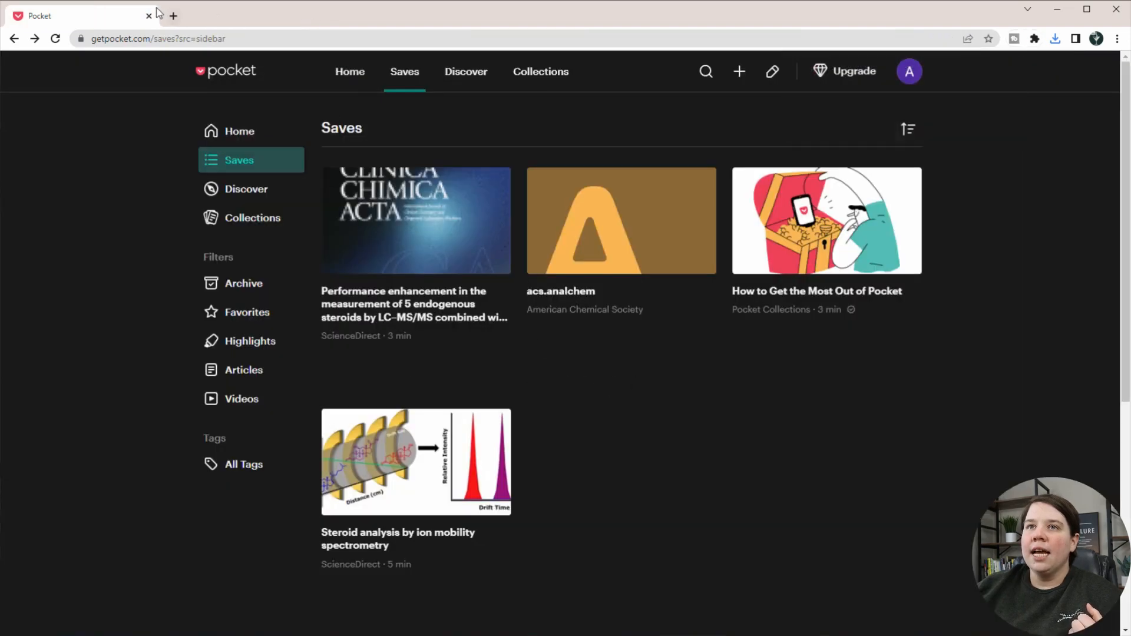
- In a new tab, rerun the Google Scholar search Steroids and "ion mobility"
{"action": "left_click", "coordinate": [172, 15]}
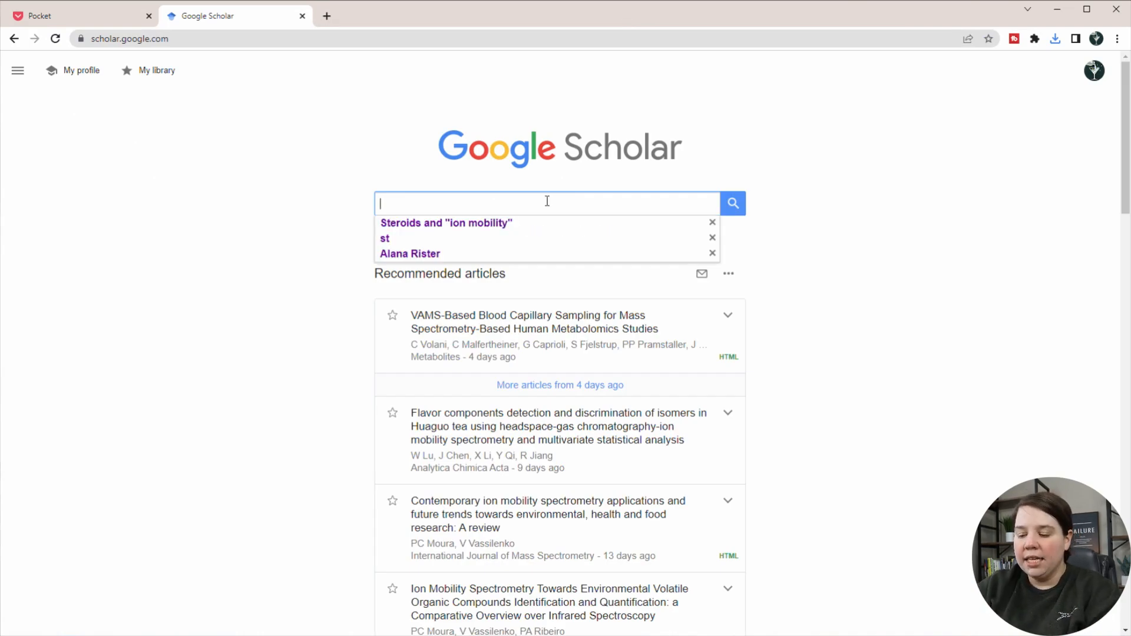
{"action": "mouse_move", "coordinate": [386, 239]}
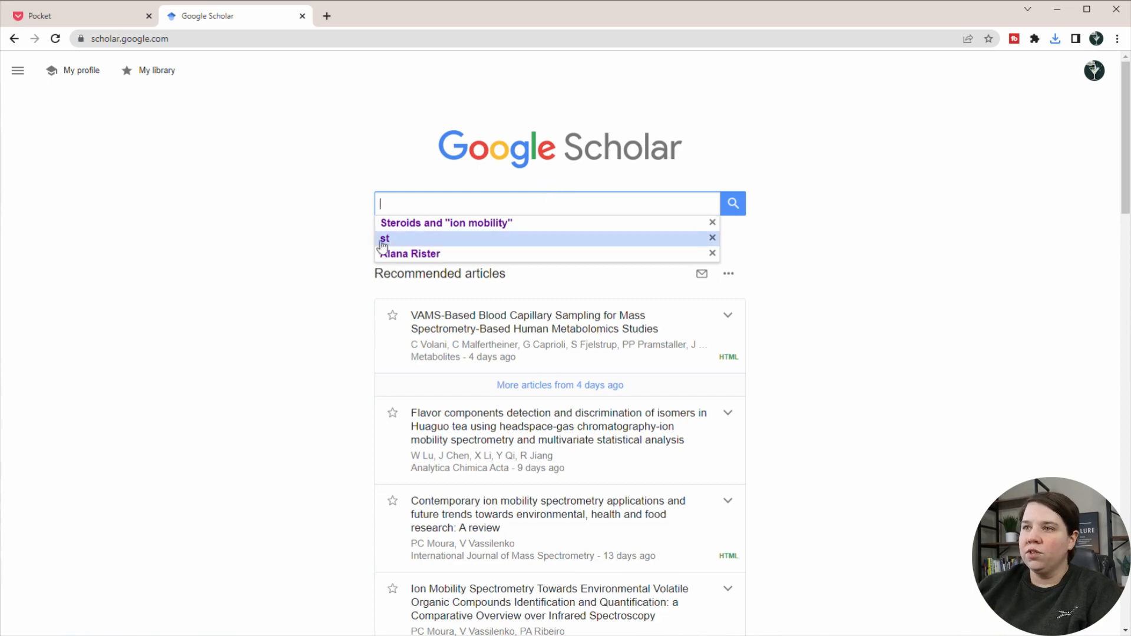
{"action": "mouse_move", "coordinate": [421, 227]}
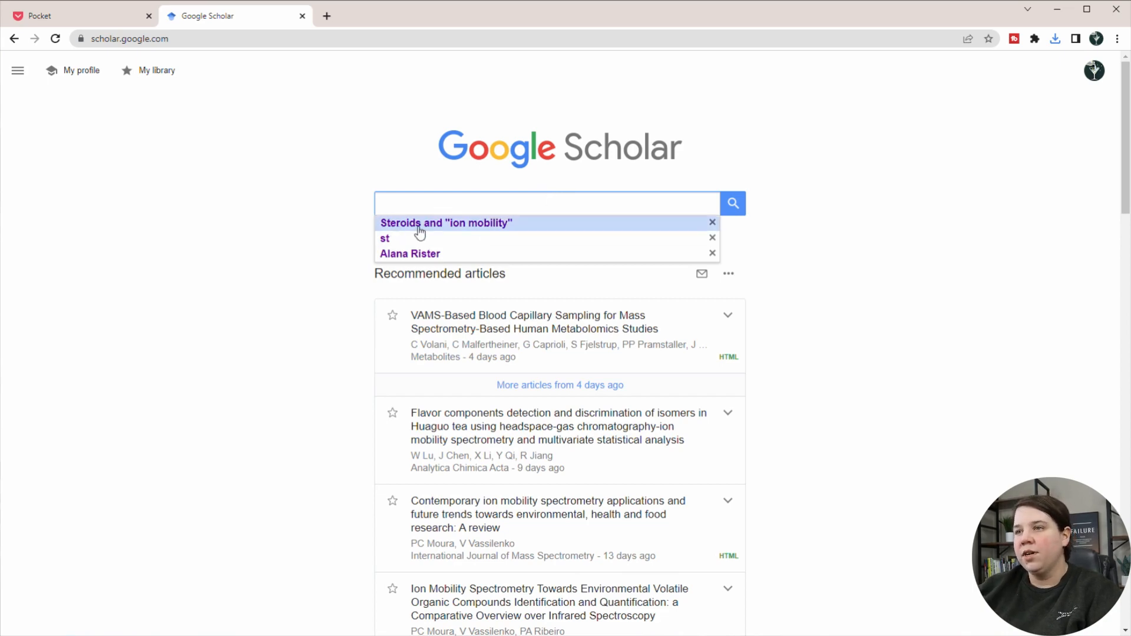
{"action": "left_click", "coordinate": [446, 223]}
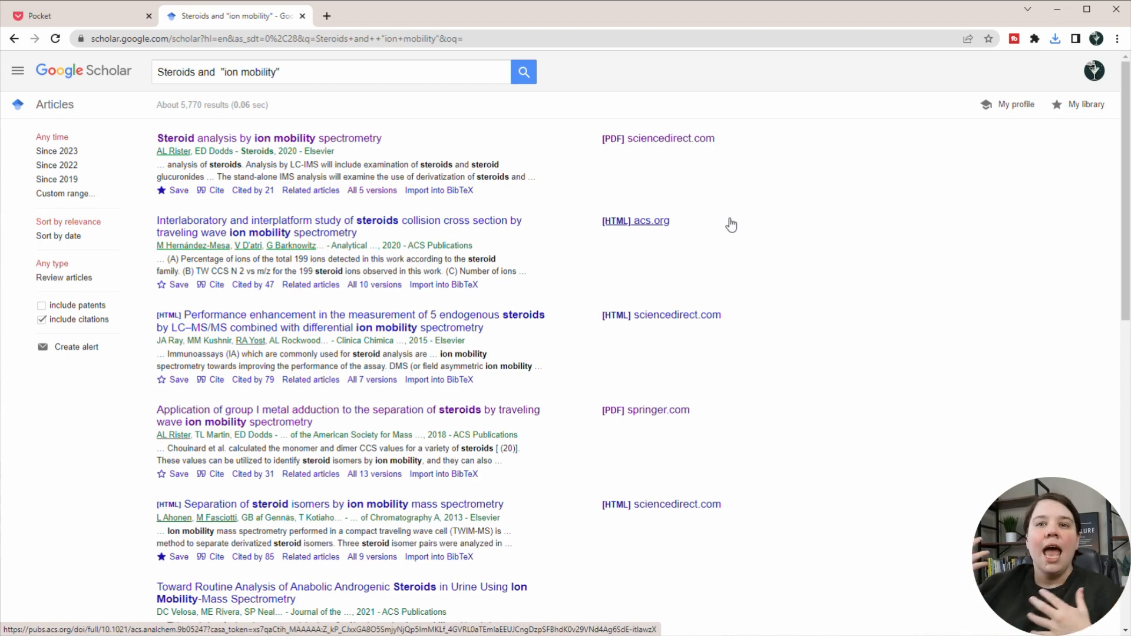
{"action": "mouse_move", "coordinate": [432, 141]}
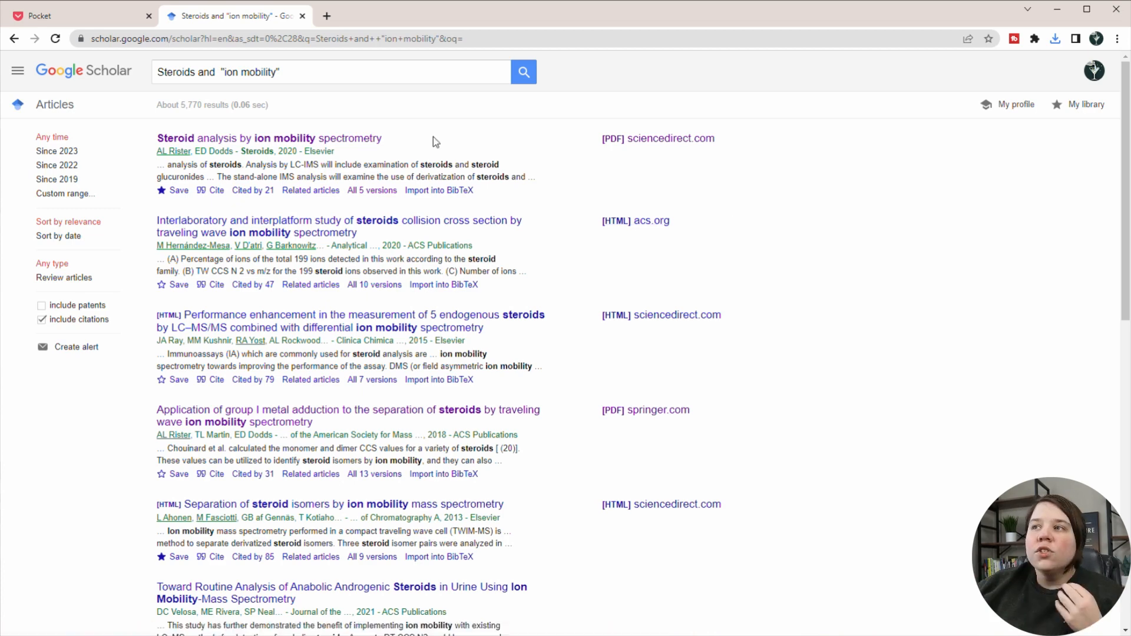
- Open the steroid isomers separation and structural isomers results in new tabs, then view the ScienceDirect article
{"action": "scroll", "scroll_direction": "down", "scroll_amount": 3}
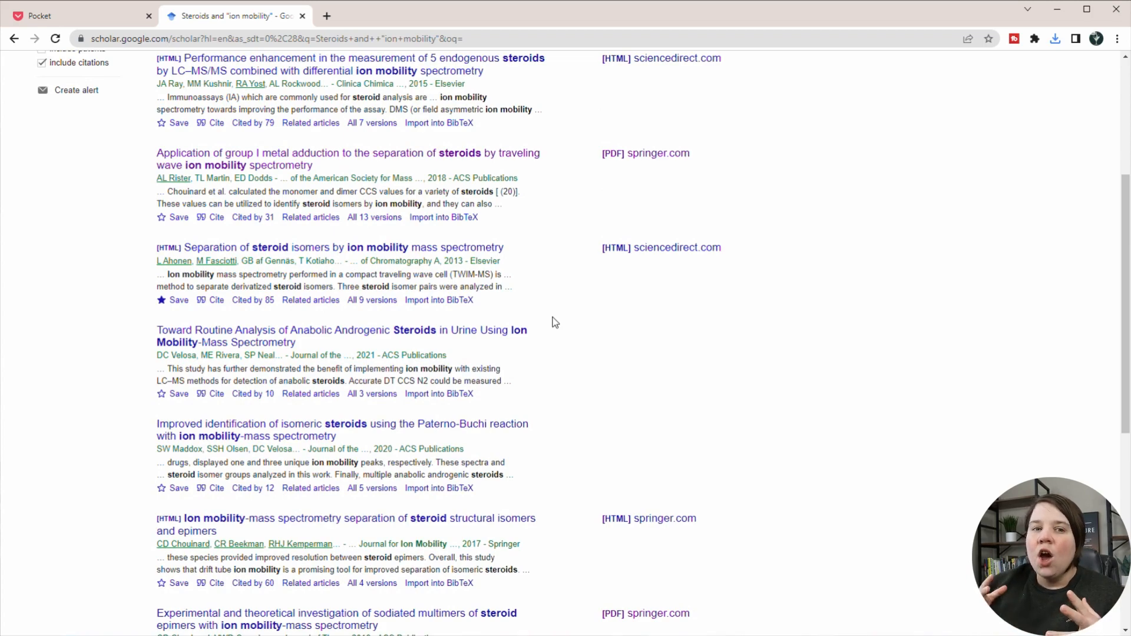
{"action": "scroll", "scroll_direction": "up", "scroll_amount": 3}
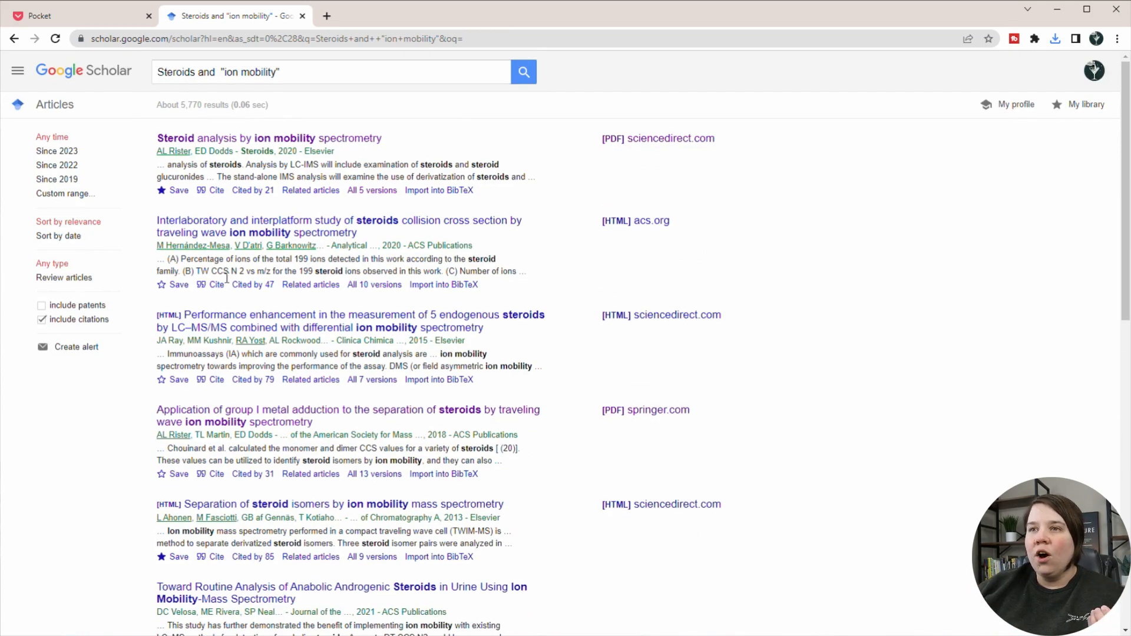
{"action": "mouse_move", "coordinate": [292, 130]}
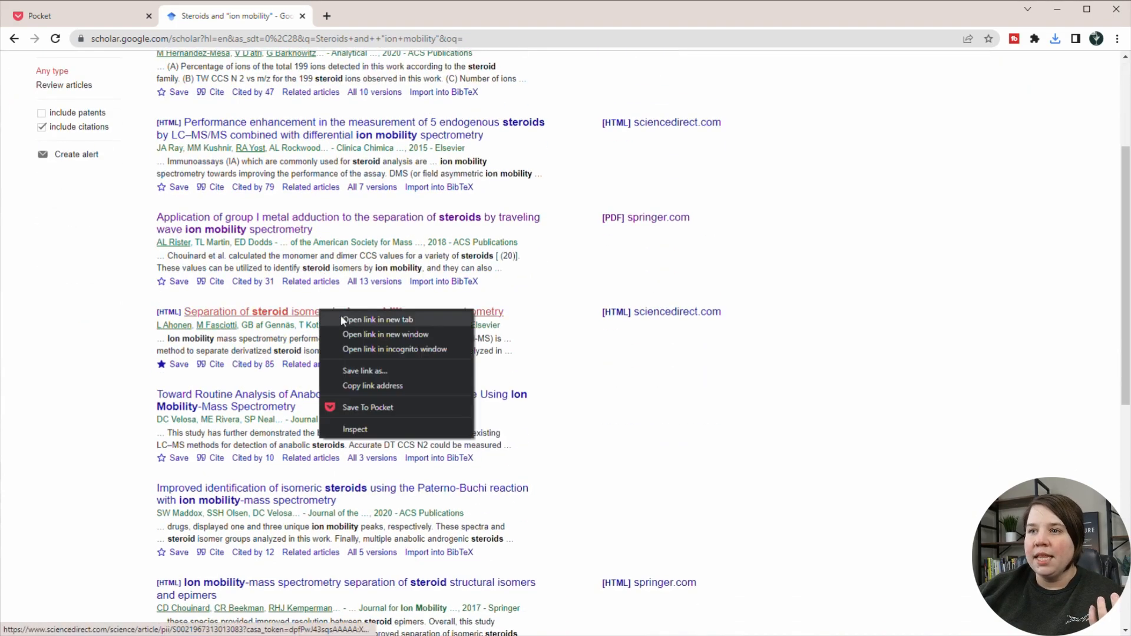
{"action": "left_click", "coordinate": [377, 320]}
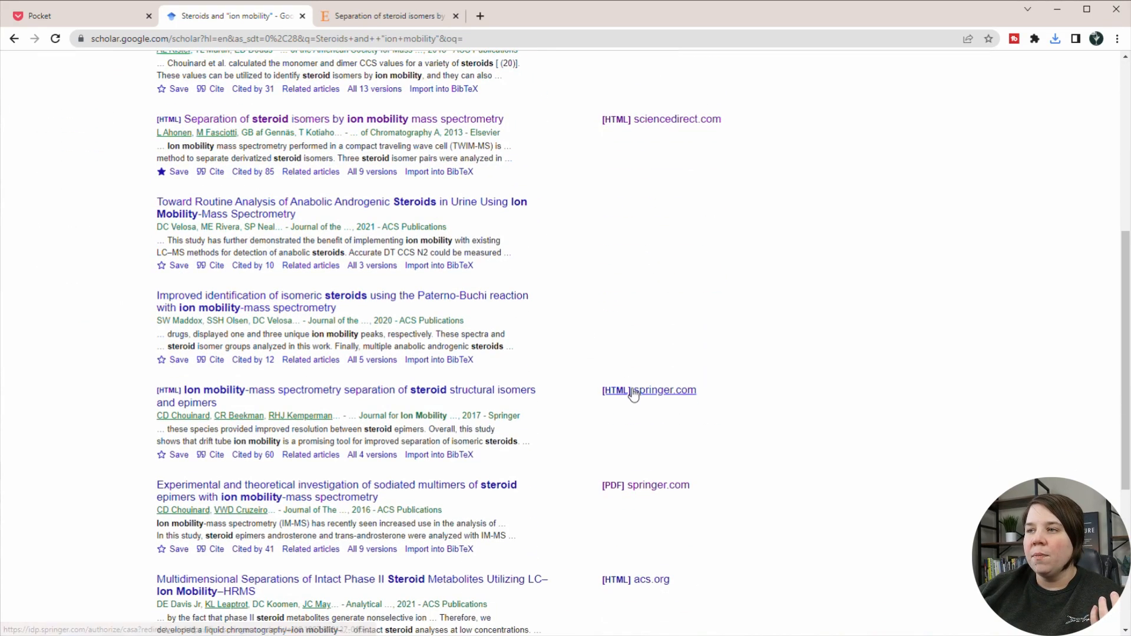
{"action": "mouse_move", "coordinate": [244, 130]}
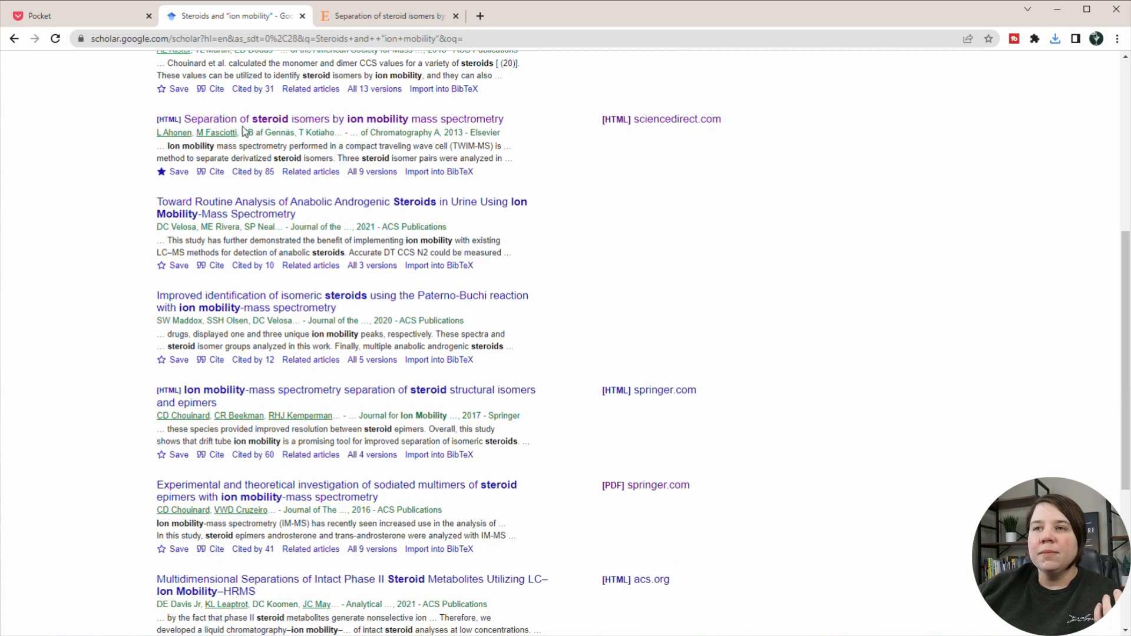
{"action": "right_click", "coordinate": [649, 390]}
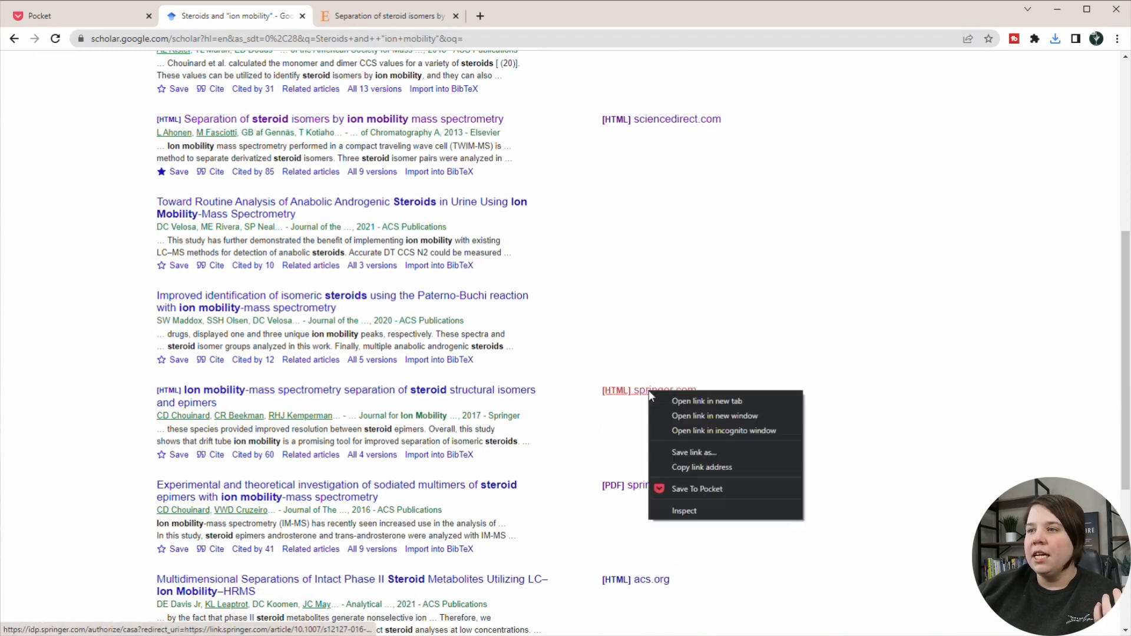
{"action": "left_click", "coordinate": [706, 401]}
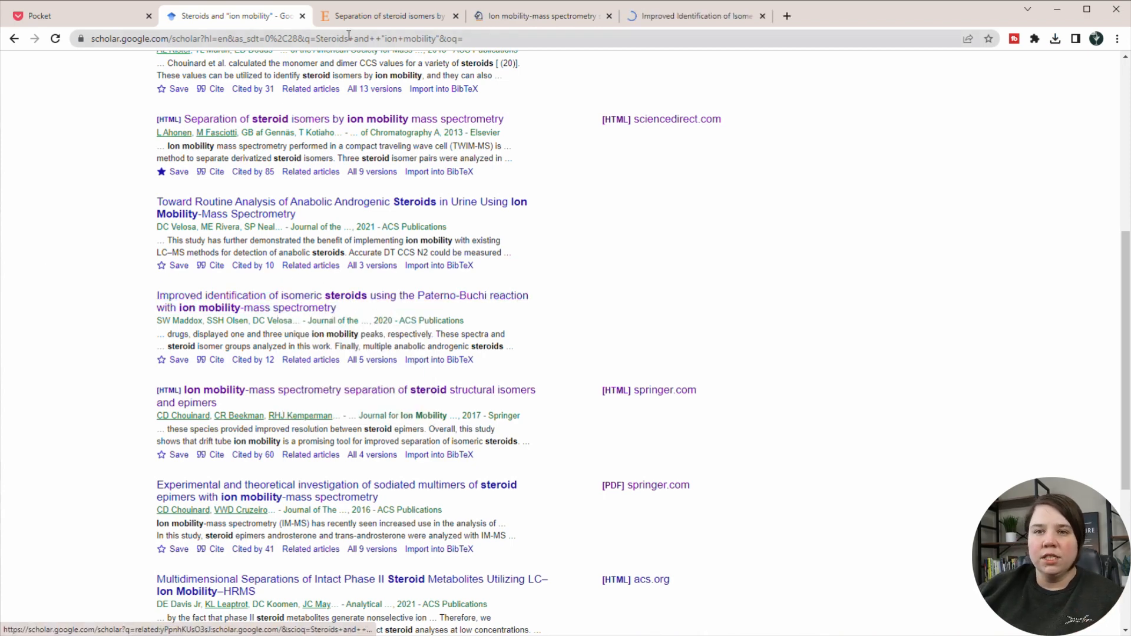
{"action": "left_click", "coordinate": [327, 118]}
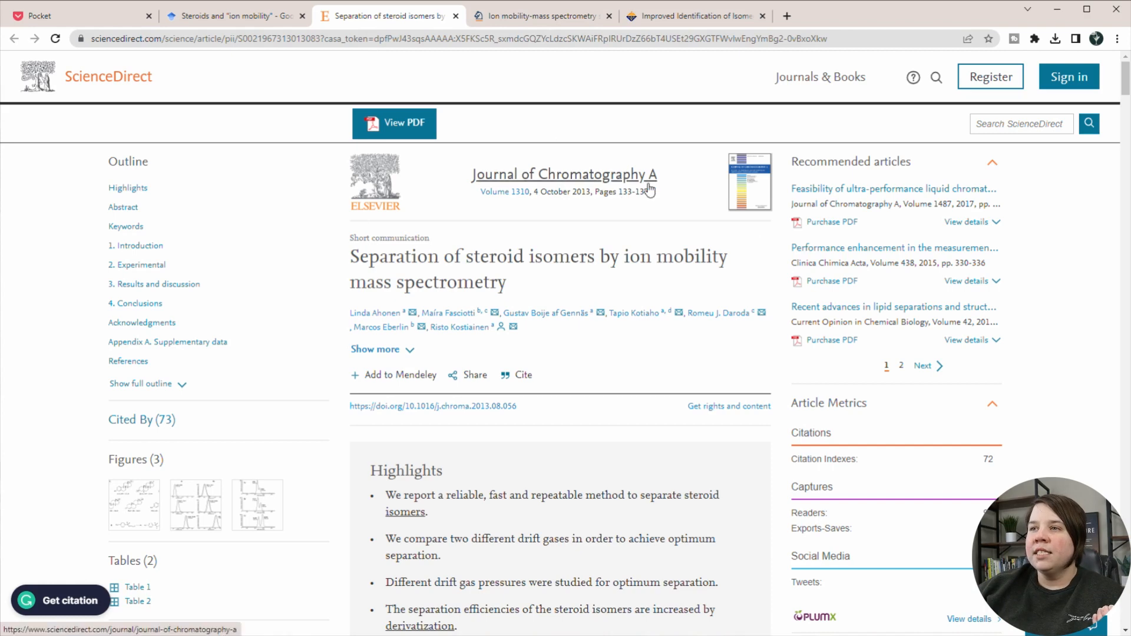
{"action": "mouse_move", "coordinate": [1035, 42]}
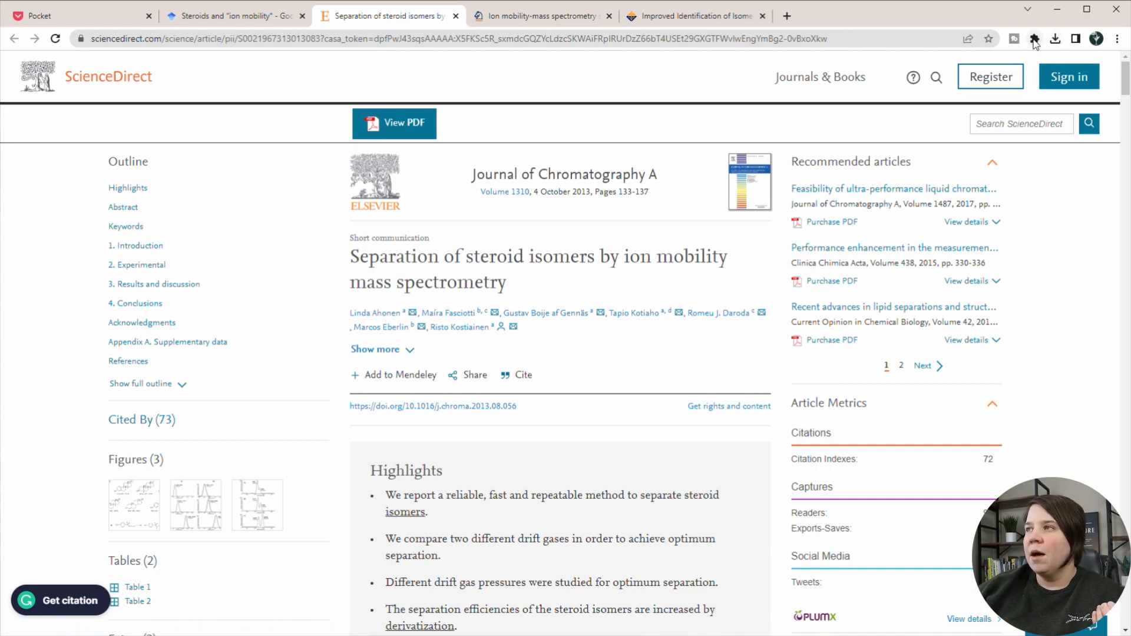
- Save the ScienceDirect article to Pocket tagged google scholar, steroids, ion mobility, not in zotero
{"action": "left_click", "coordinate": [1033, 38]}
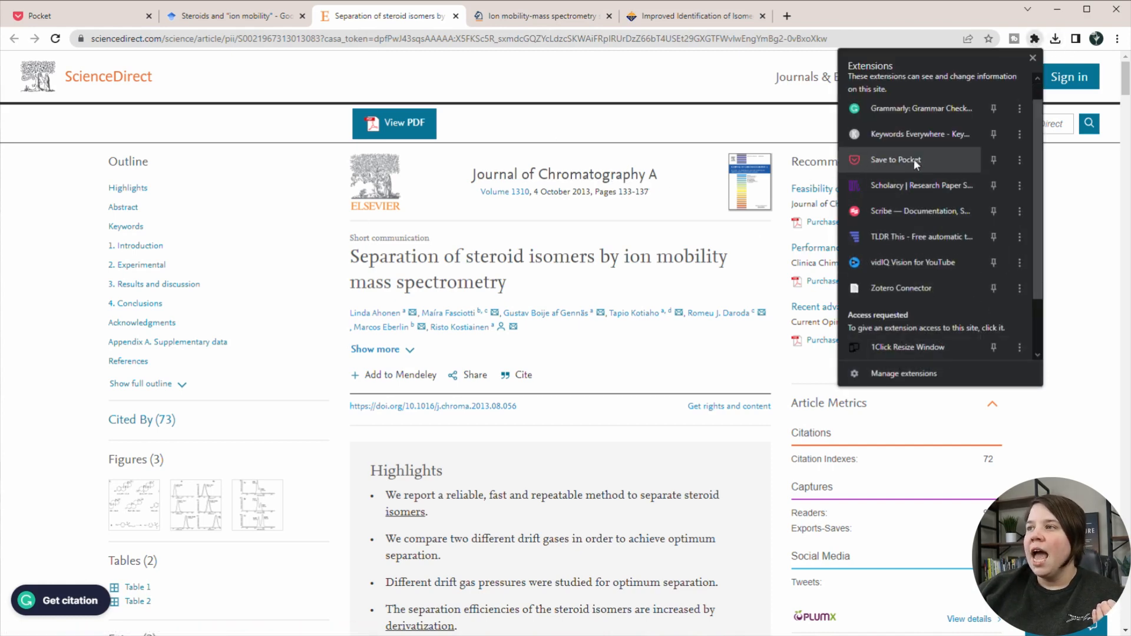
{"action": "left_click", "coordinate": [894, 159]}
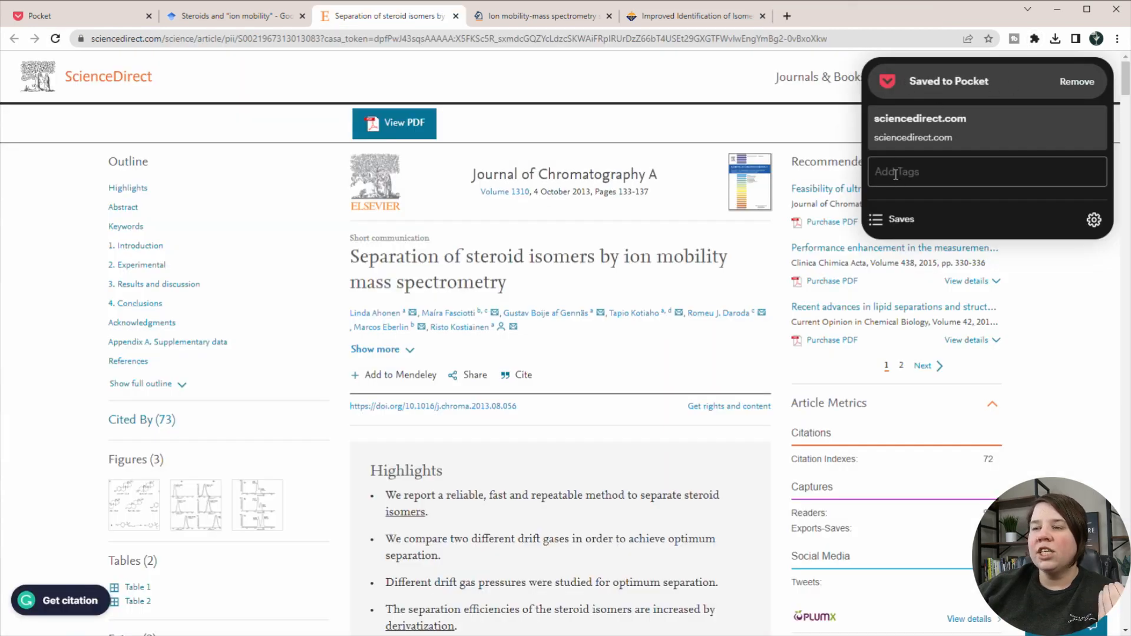
{"action": "left_click", "coordinate": [986, 172]}
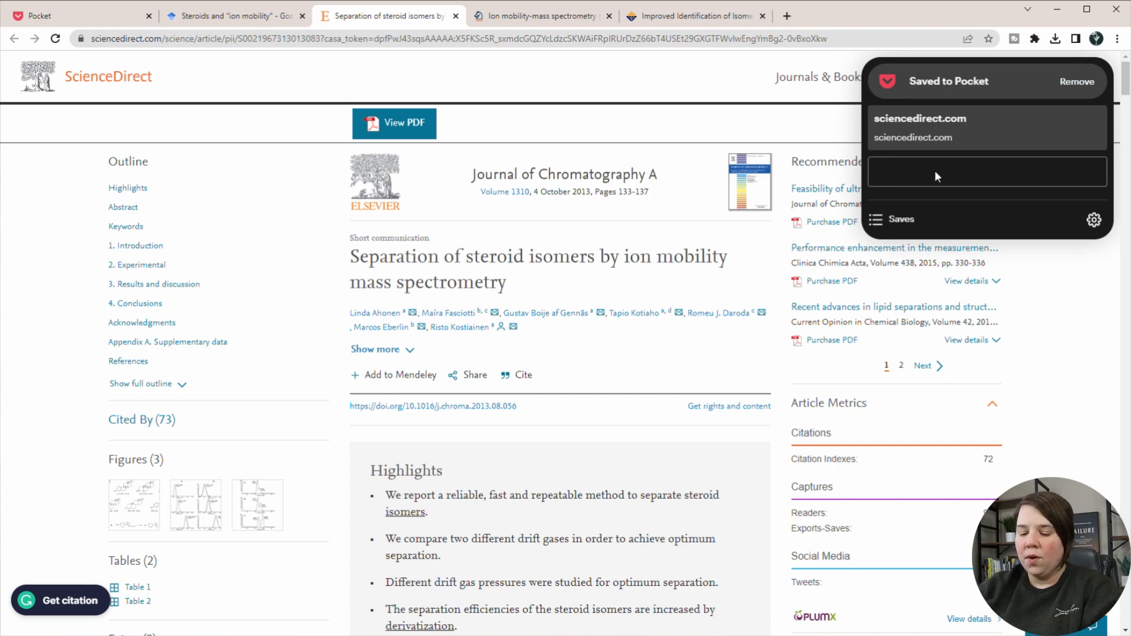
{"action": "type", "text": "google scholar"}
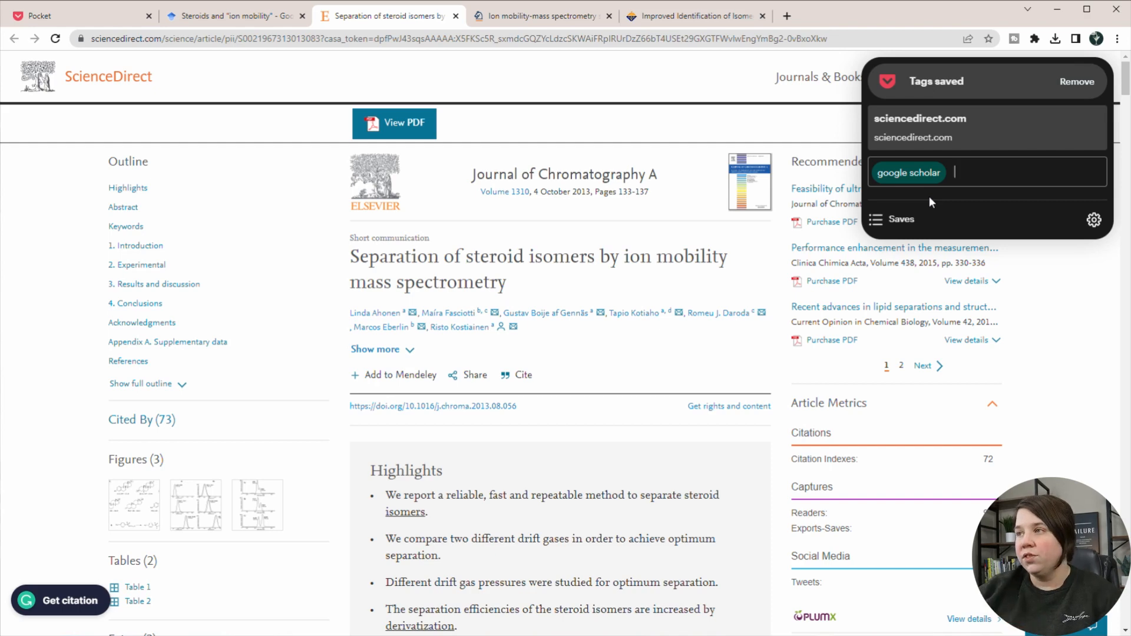
{"action": "type", "text": "st"}
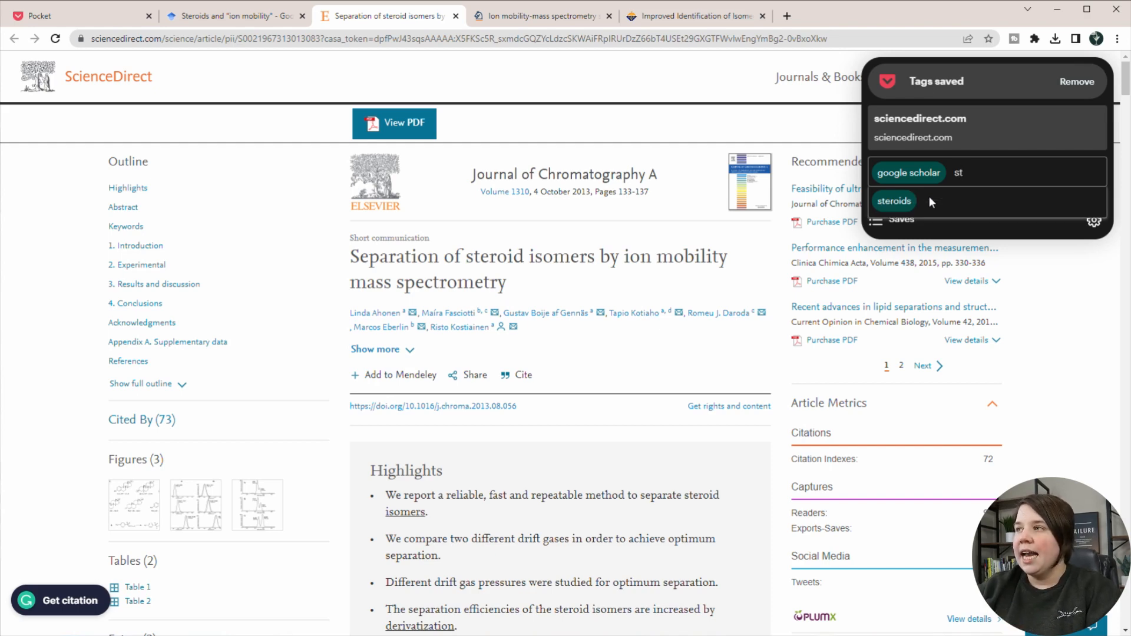
{"action": "type", "text": "ion mobility"}
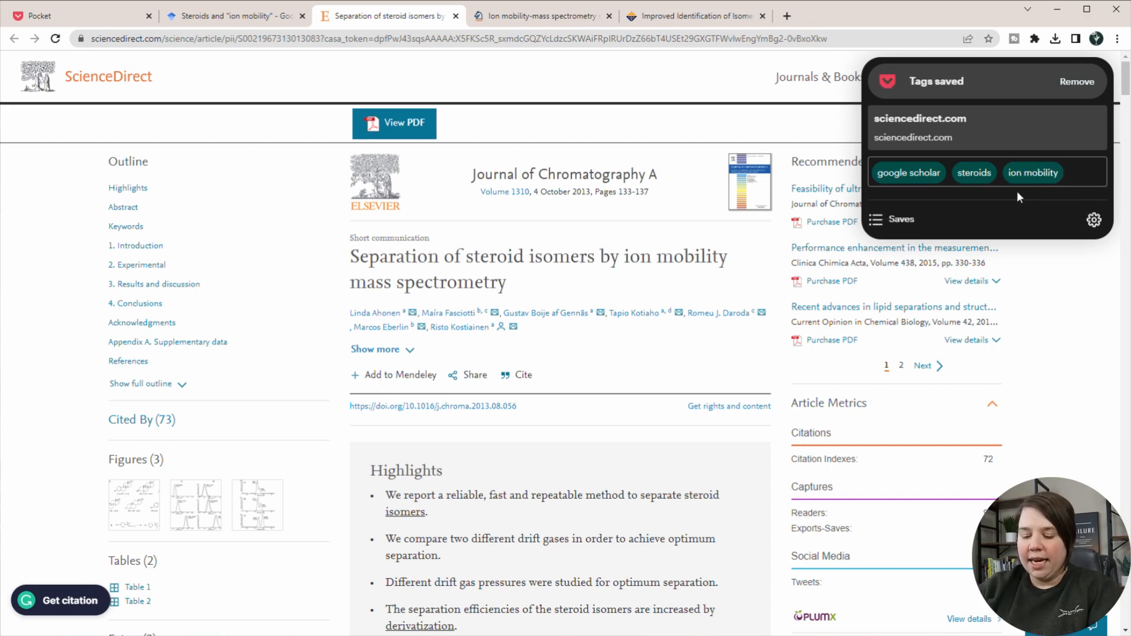
{"action": "type", "text": "not in zotero"}
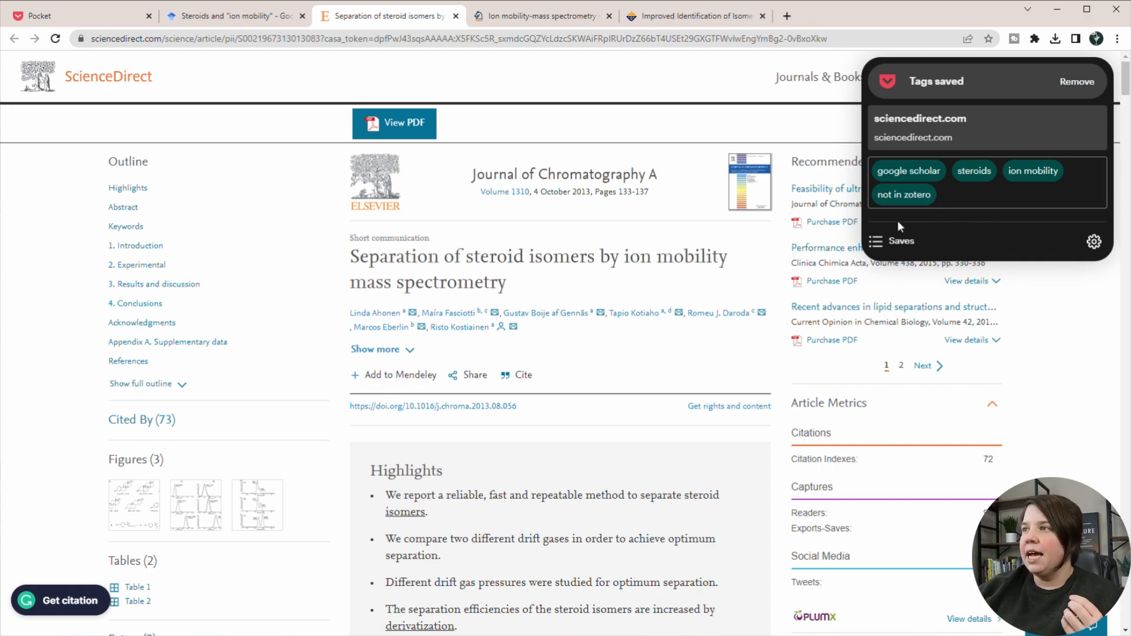
{"action": "mouse_move", "coordinate": [753, 411]}
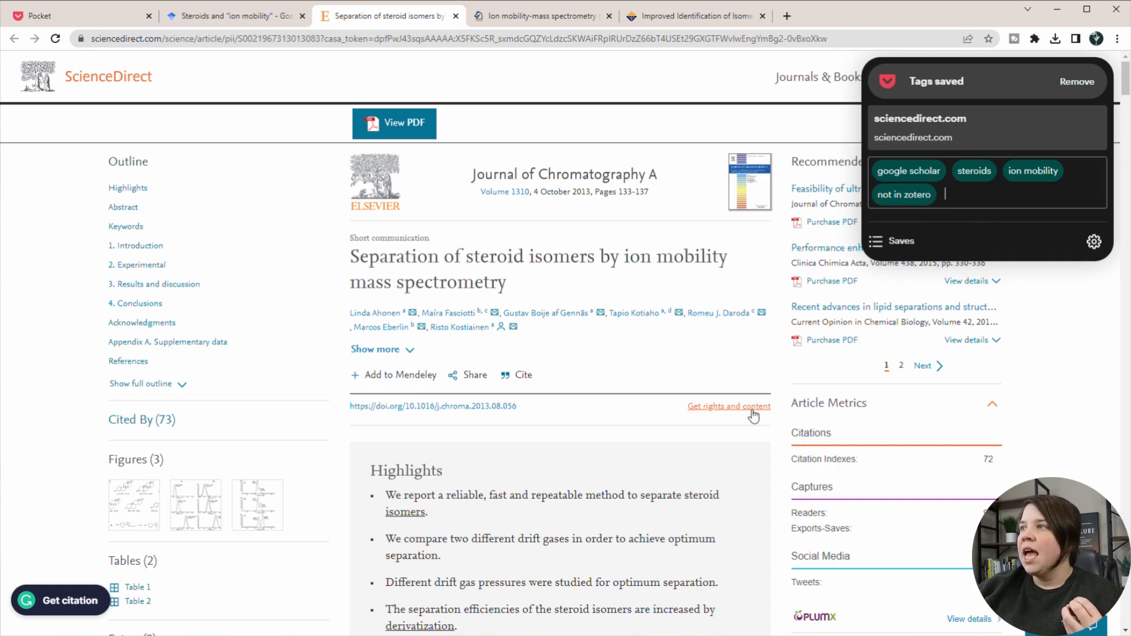
{"action": "left_click", "coordinate": [541, 15]}
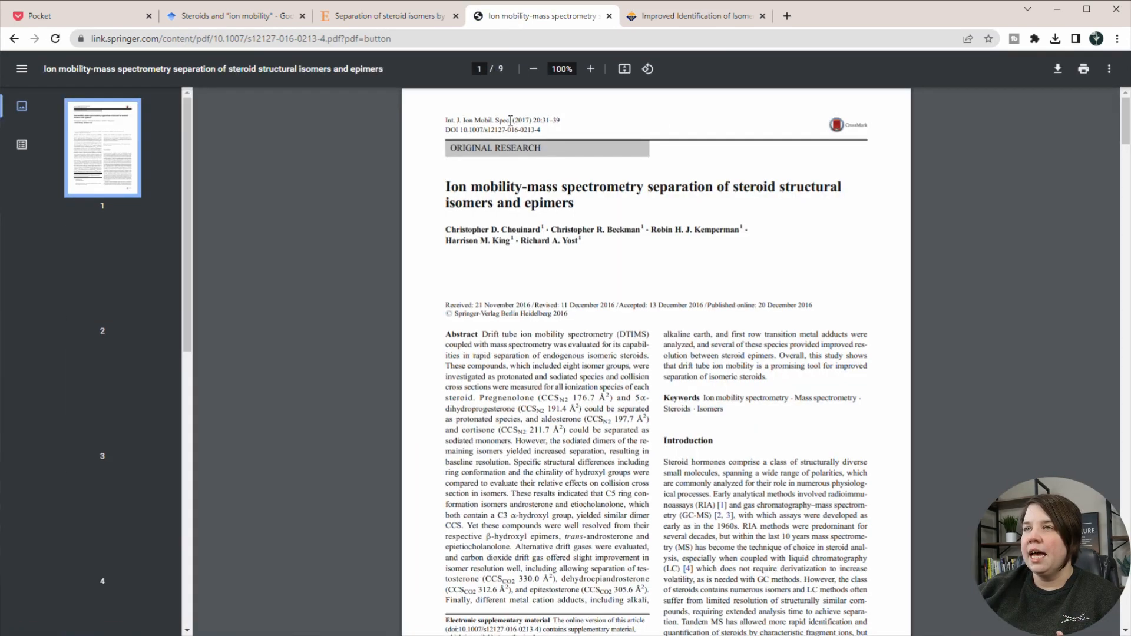
- Save the Springer and ACS steroid articles to Pocket, adding the suggested google scholar tag
{"action": "left_click", "coordinate": [1033, 37]}
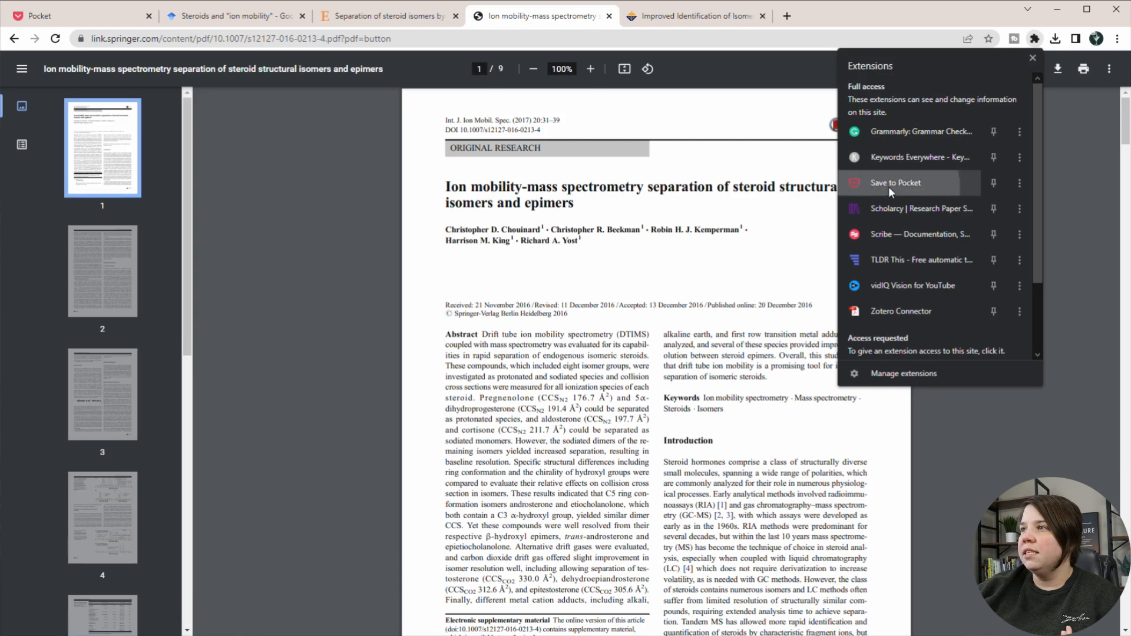
{"action": "left_click", "coordinate": [896, 183]}
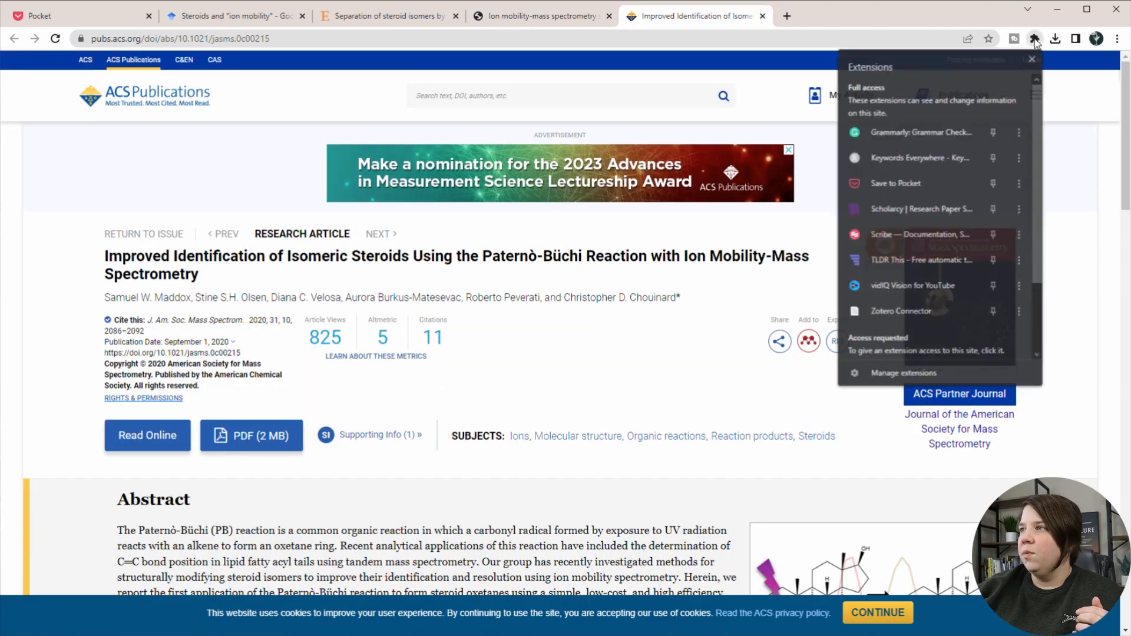
{"action": "left_click", "coordinate": [896, 183]}
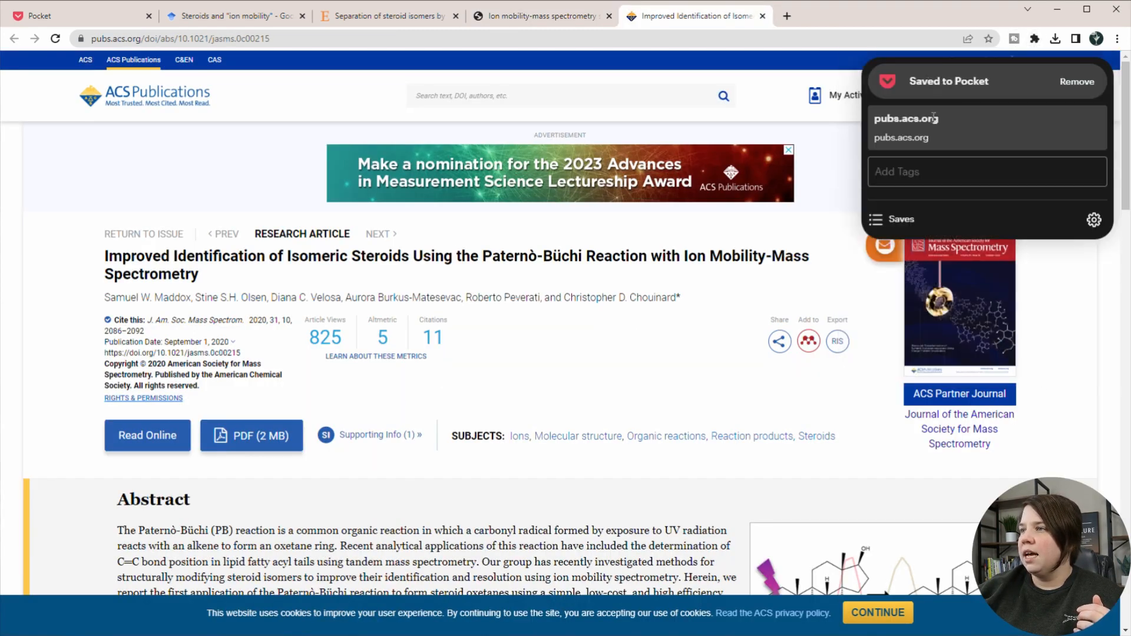
{"action": "type", "text": "goo"}
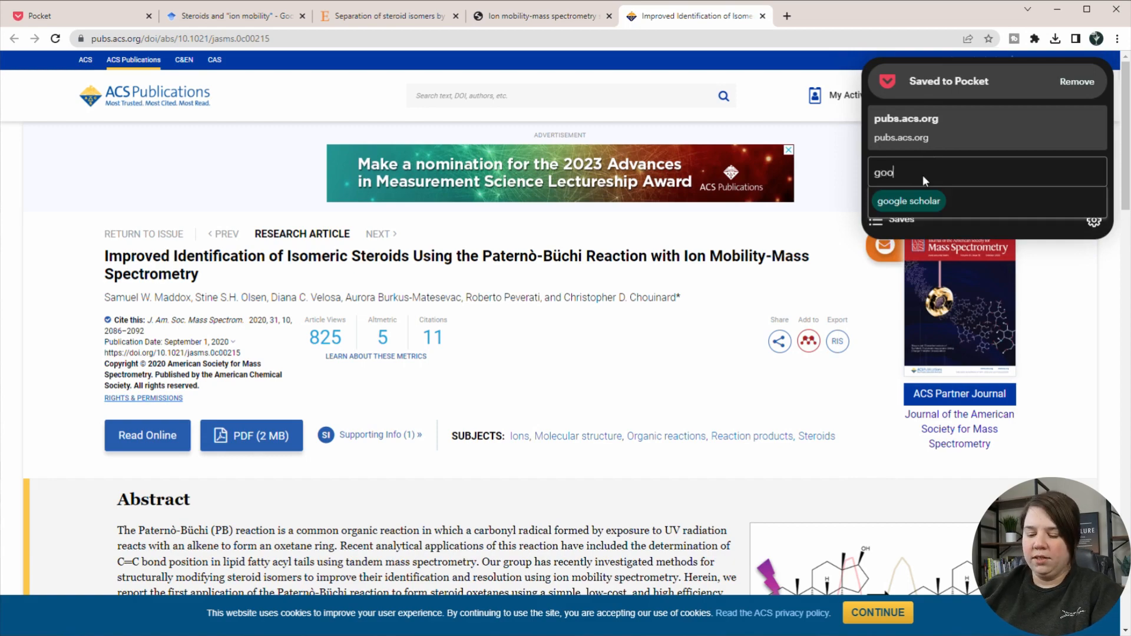
{"action": "left_click", "coordinate": [540, 15]}
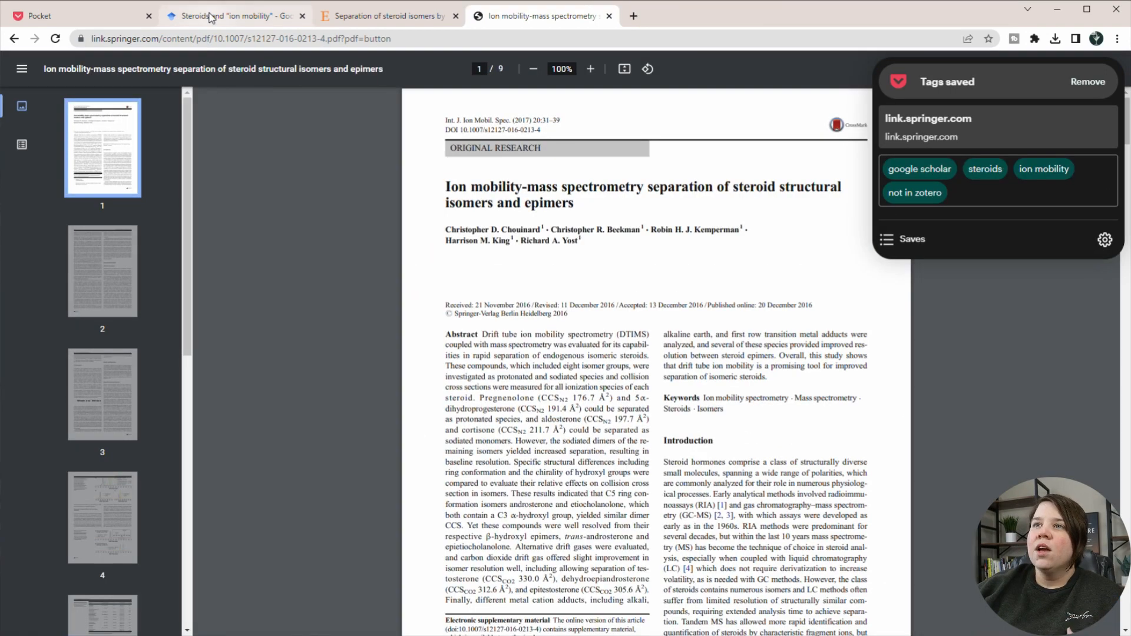
{"action": "mouse_move", "coordinate": [79, 15]}
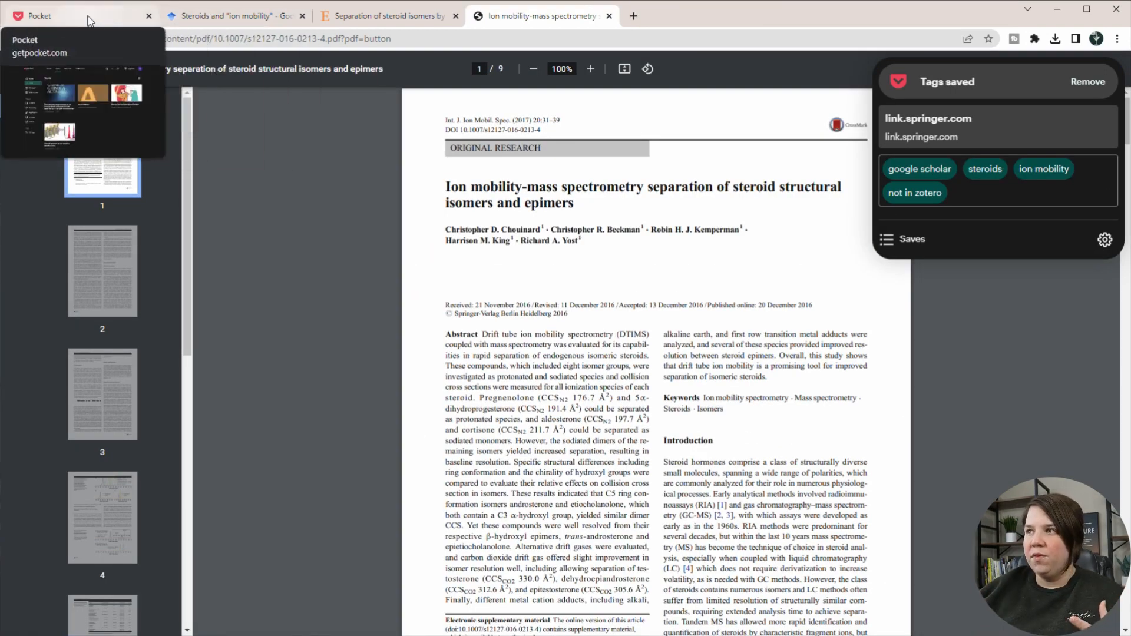
- Reload the Pocket Saves list to show the new articles and view the All Tags page
{"action": "left_click", "coordinate": [72, 15]}
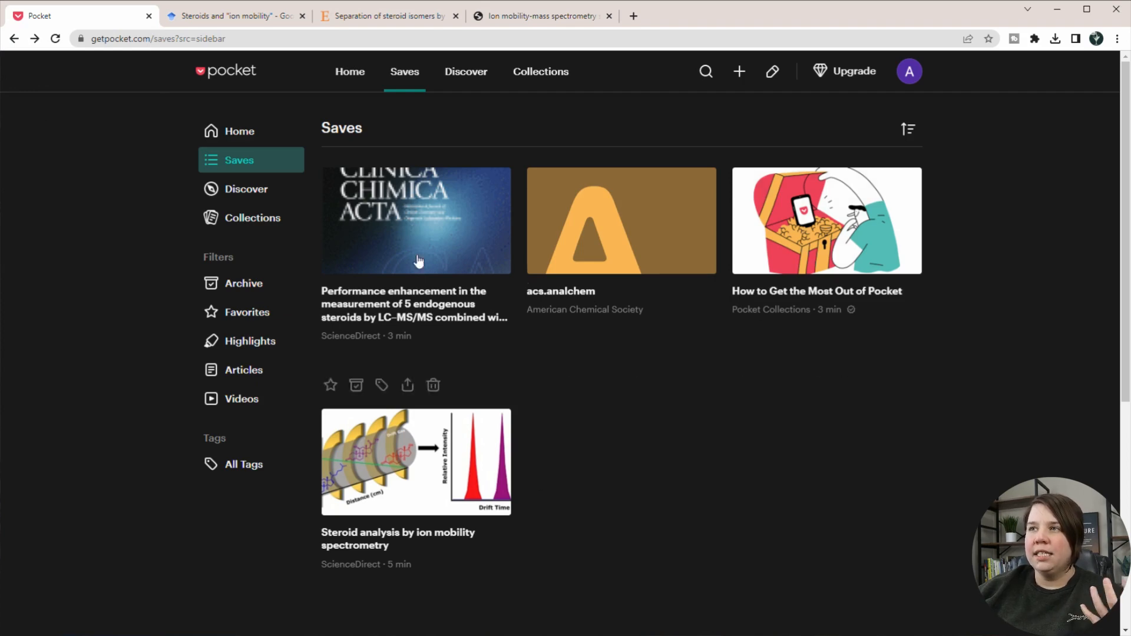
{"action": "mouse_move", "coordinate": [65, 50]}
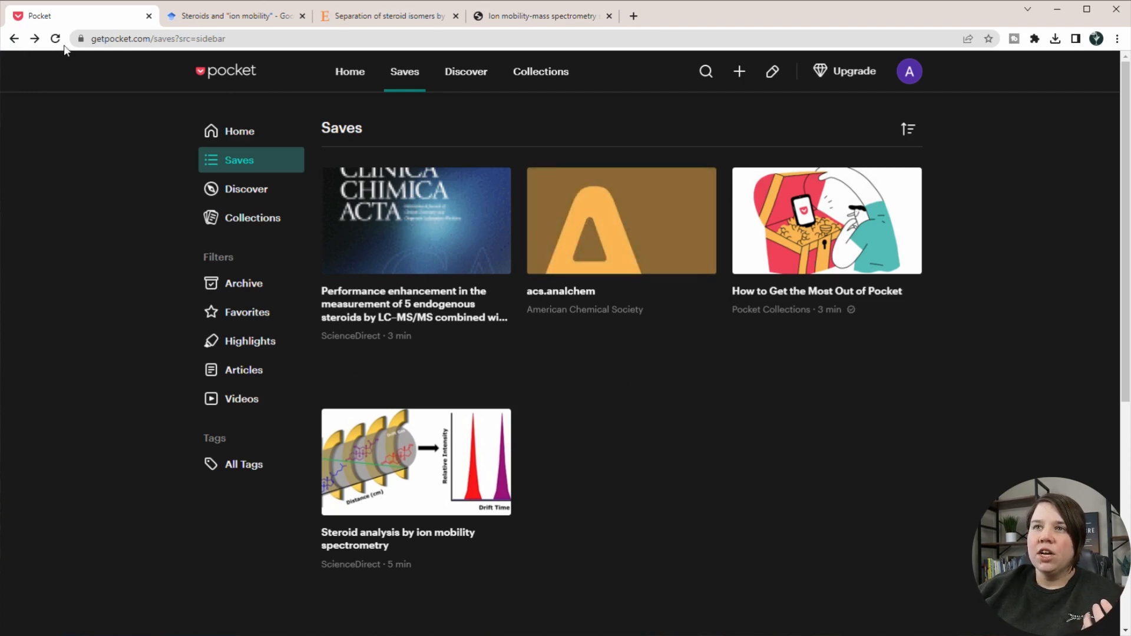
{"action": "left_click", "coordinate": [244, 369]}
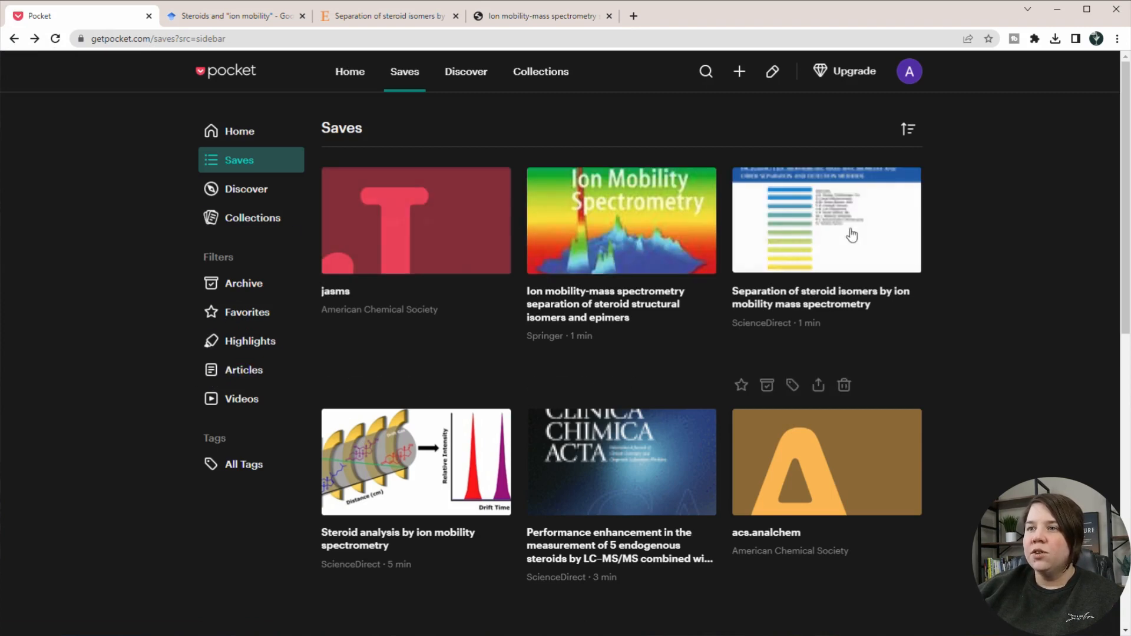
{"action": "mouse_move", "coordinate": [931, 357]}
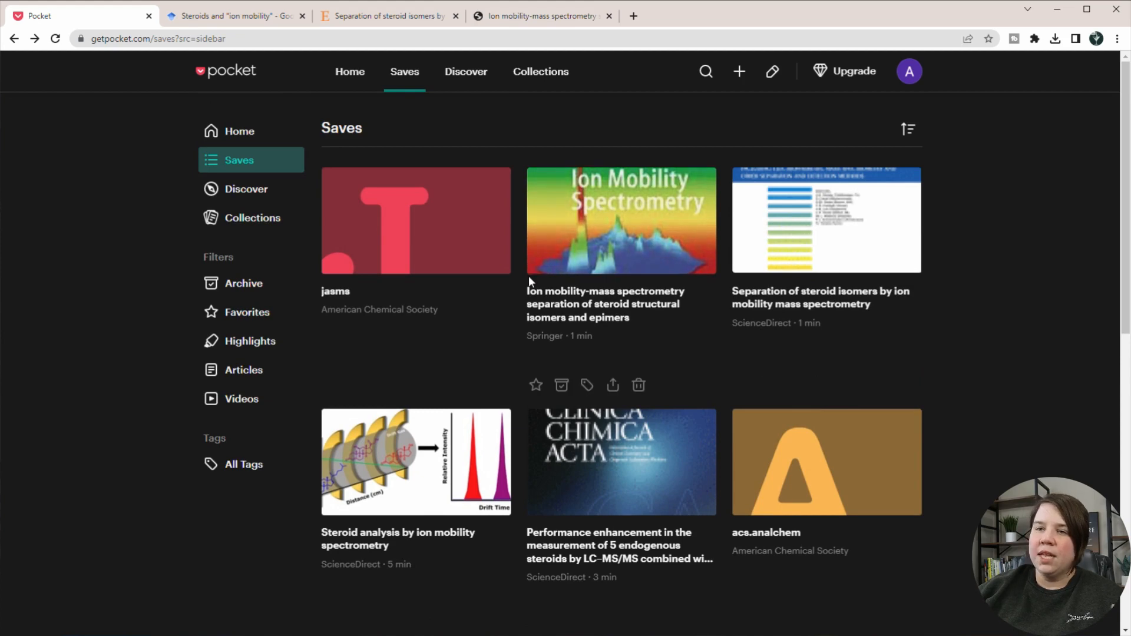
{"action": "mouse_move", "coordinate": [335, 296]}
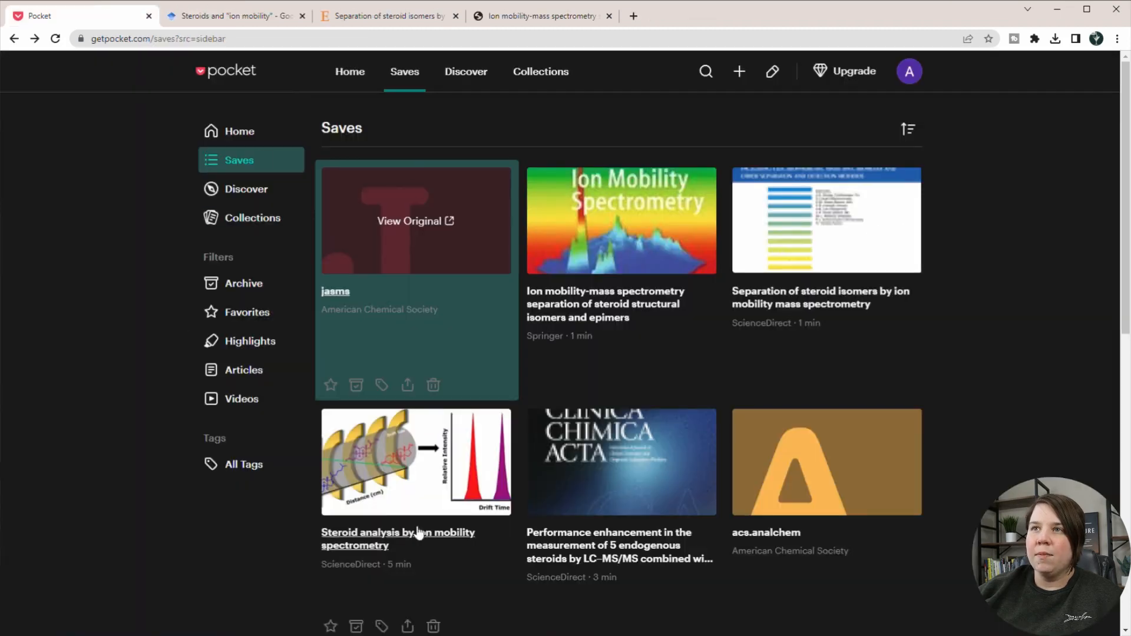
{"action": "mouse_move", "coordinate": [241, 399]}
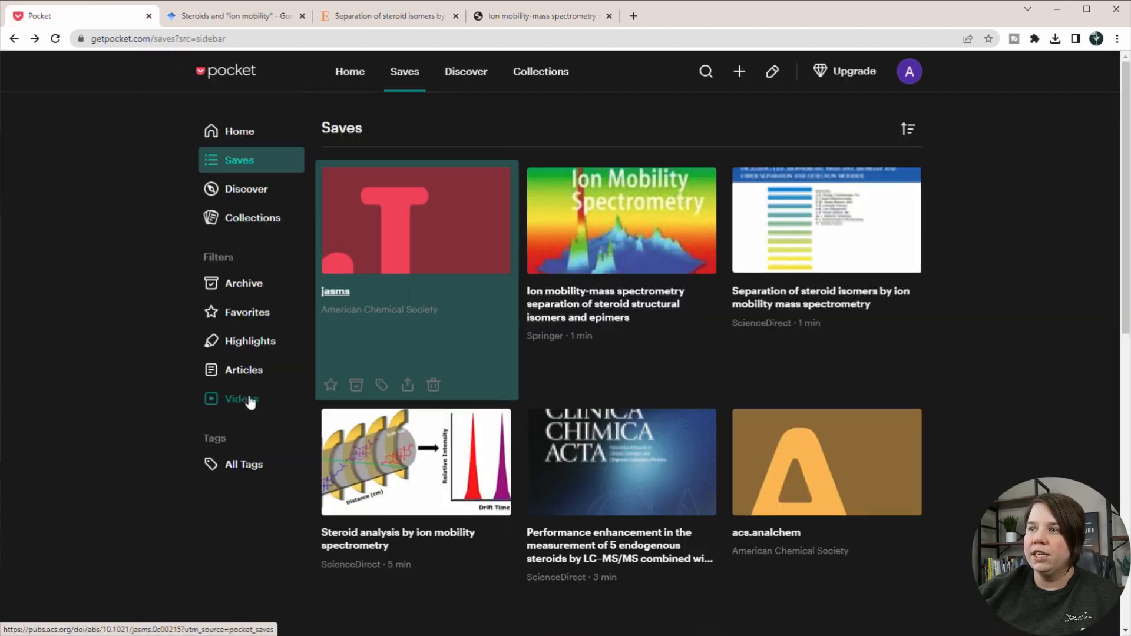
{"action": "mouse_move", "coordinate": [265, 484]}
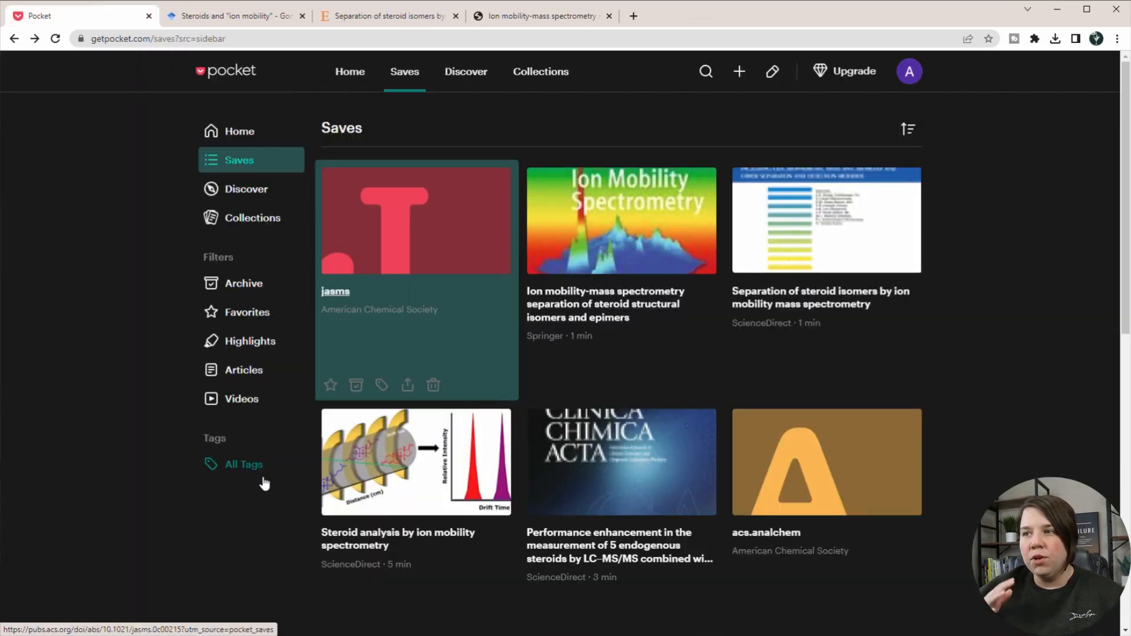
{"action": "mouse_move", "coordinate": [265, 484]}
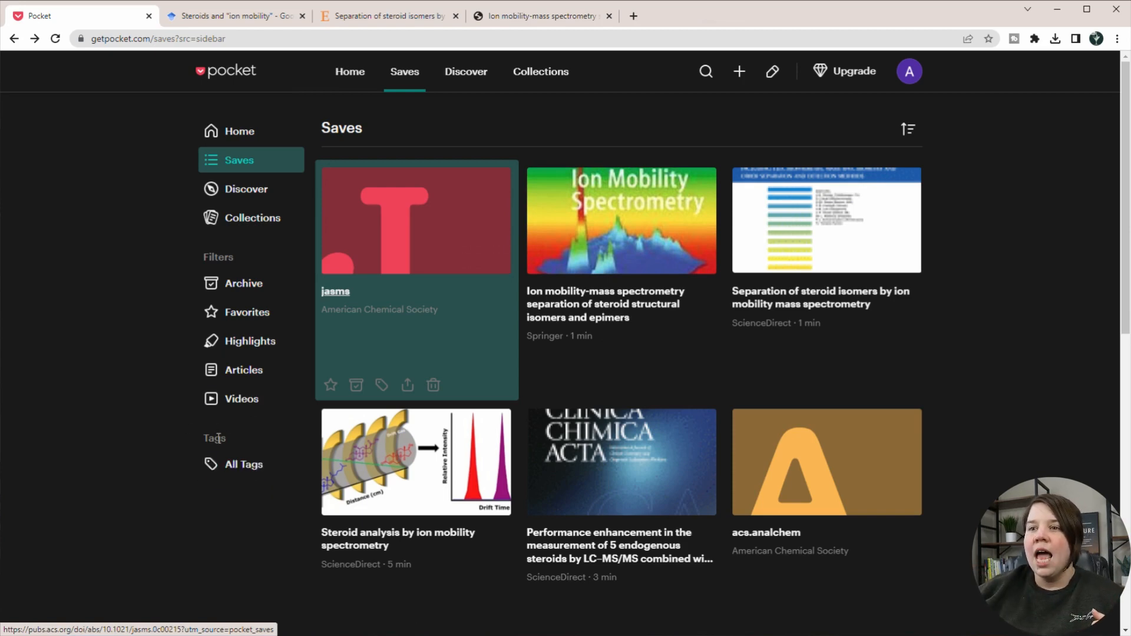
{"action": "left_click", "coordinate": [243, 465]}
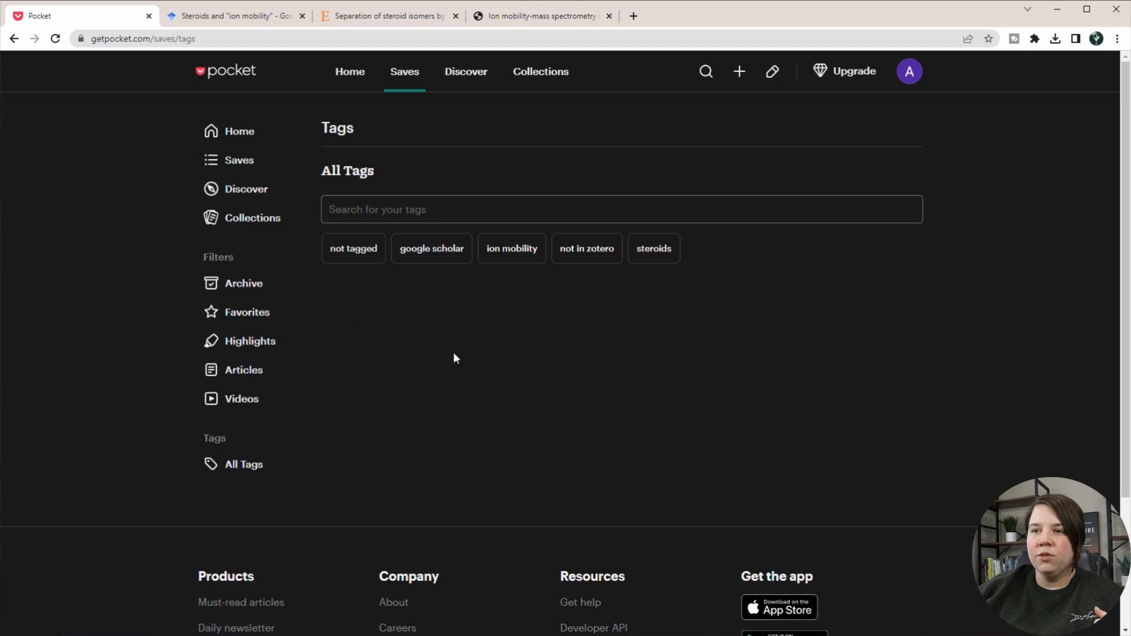
{"action": "mouse_move", "coordinate": [511, 248]}
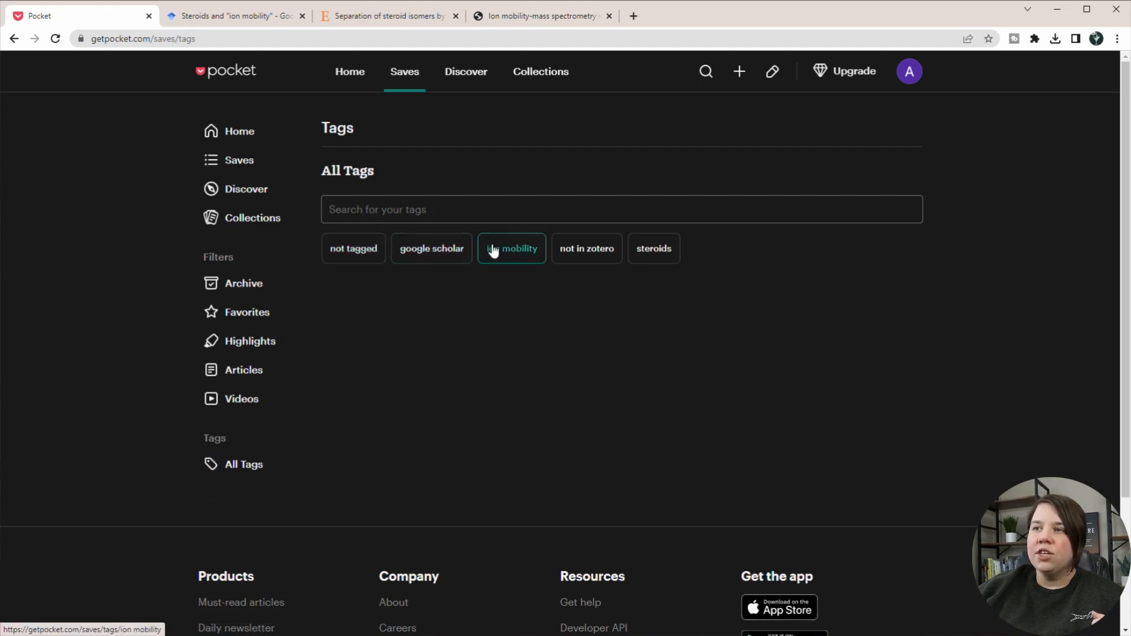
- Filter saves to the not in zotero tag and view the Separation of steroid isomers article
{"action": "left_click", "coordinate": [587, 249]}
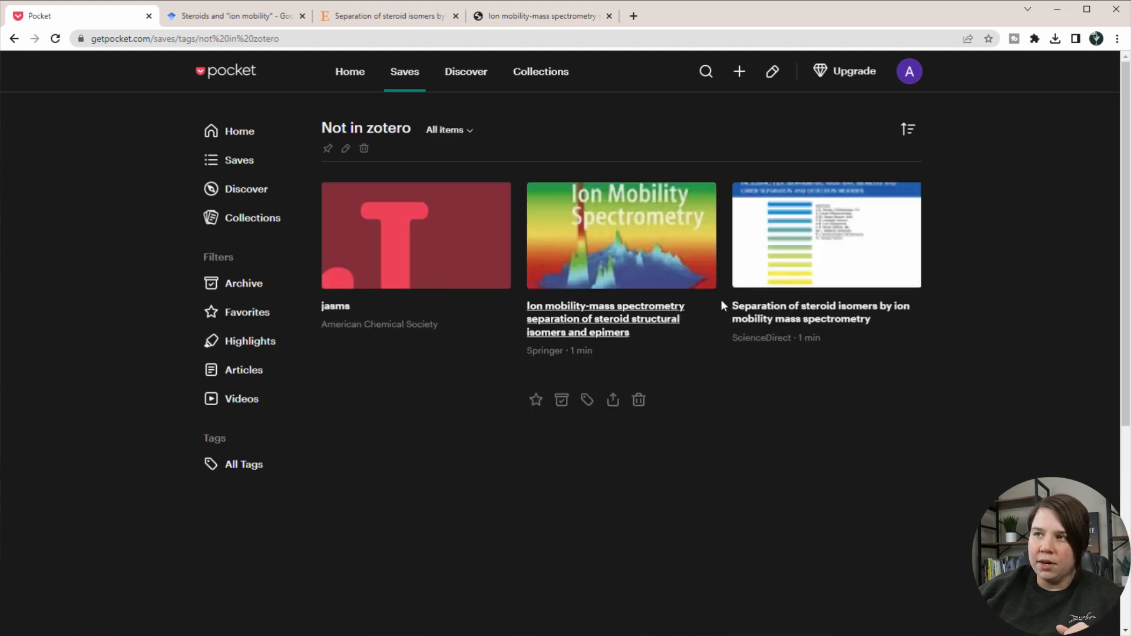
{"action": "mouse_move", "coordinate": [265, 438]}
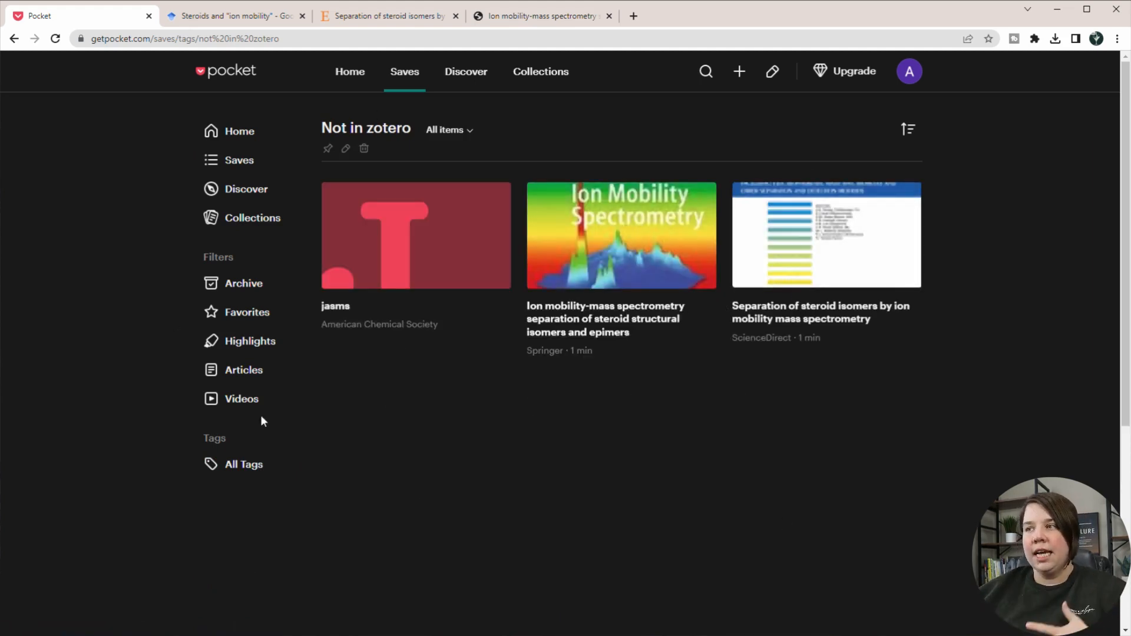
{"action": "mouse_move", "coordinate": [820, 311]}
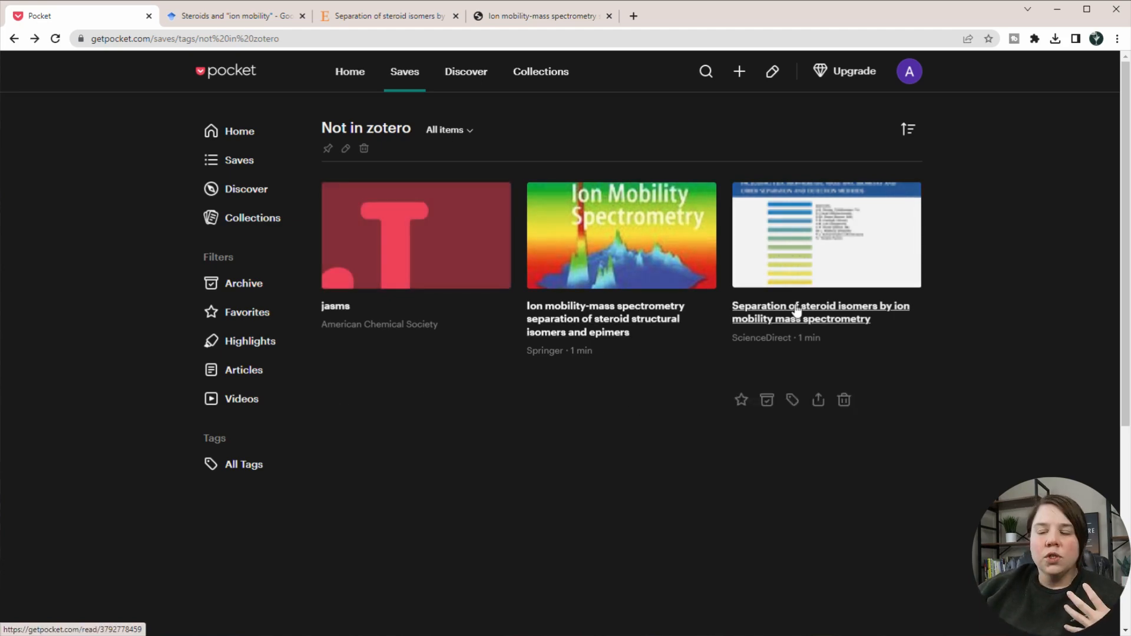
{"action": "left_click", "coordinate": [821, 311]}
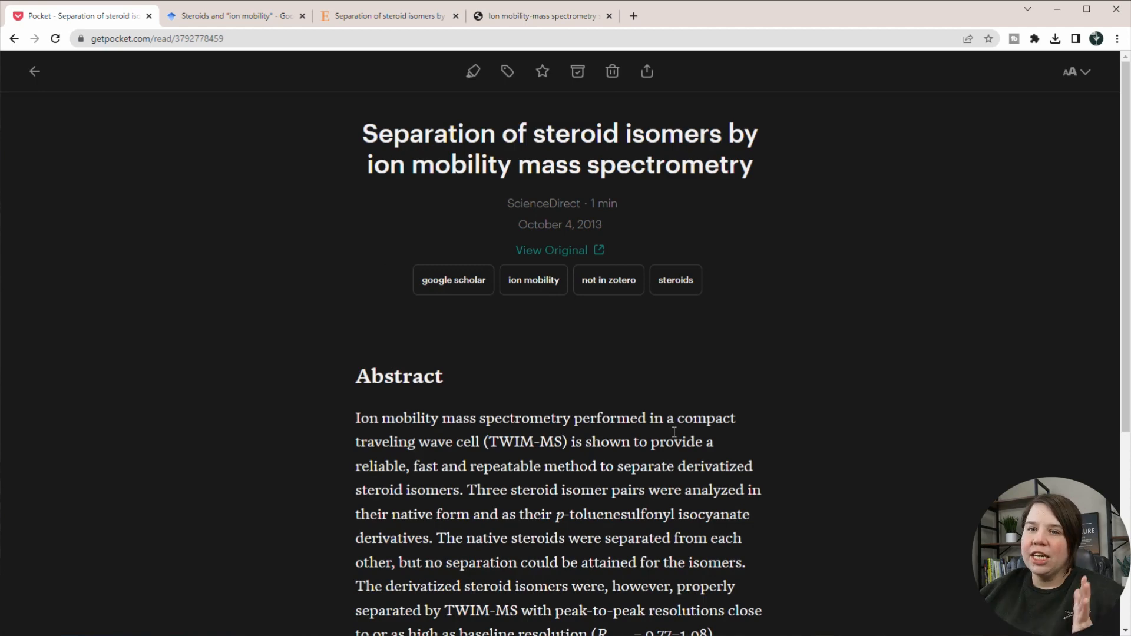
- Highlight the abstract's opening sentence and go to the article's original ScienceDirect page
{"action": "scroll", "scroll_direction": "down", "scroll_amount": 3}
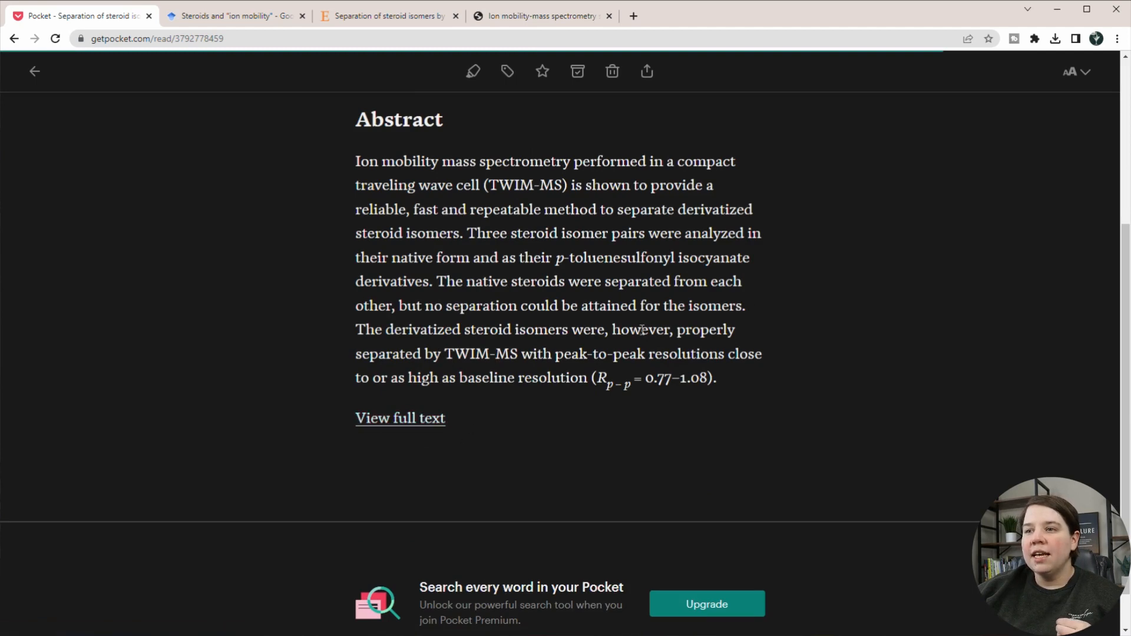
{"action": "scroll", "scroll_direction": "up", "scroll_amount": 3}
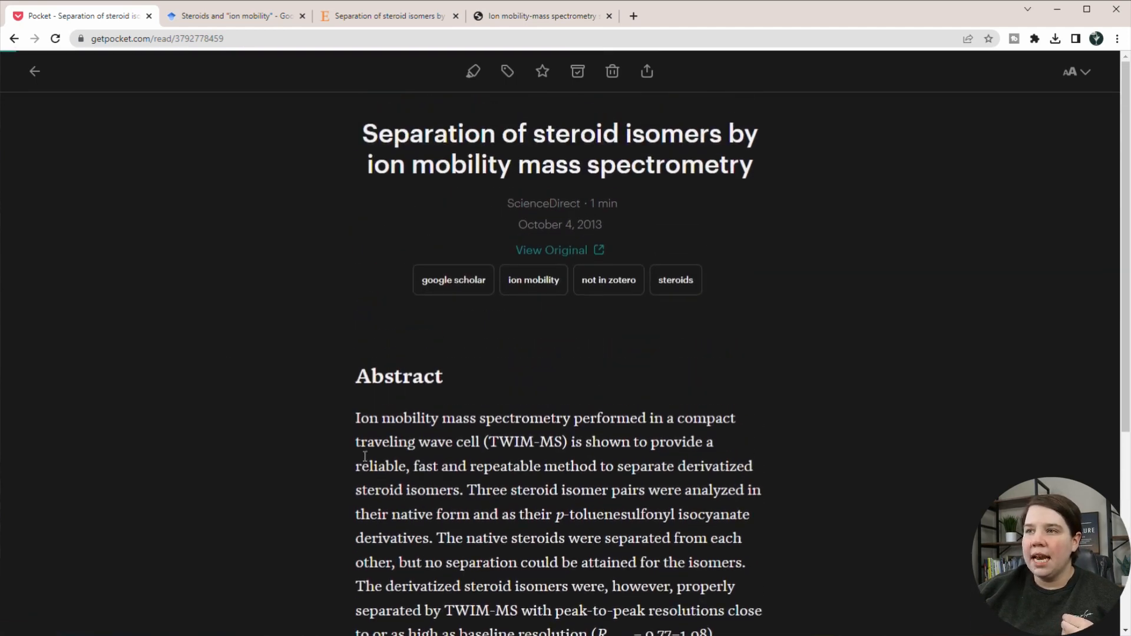
{"action": "scroll", "scroll_direction": "down", "scroll_amount": 3}
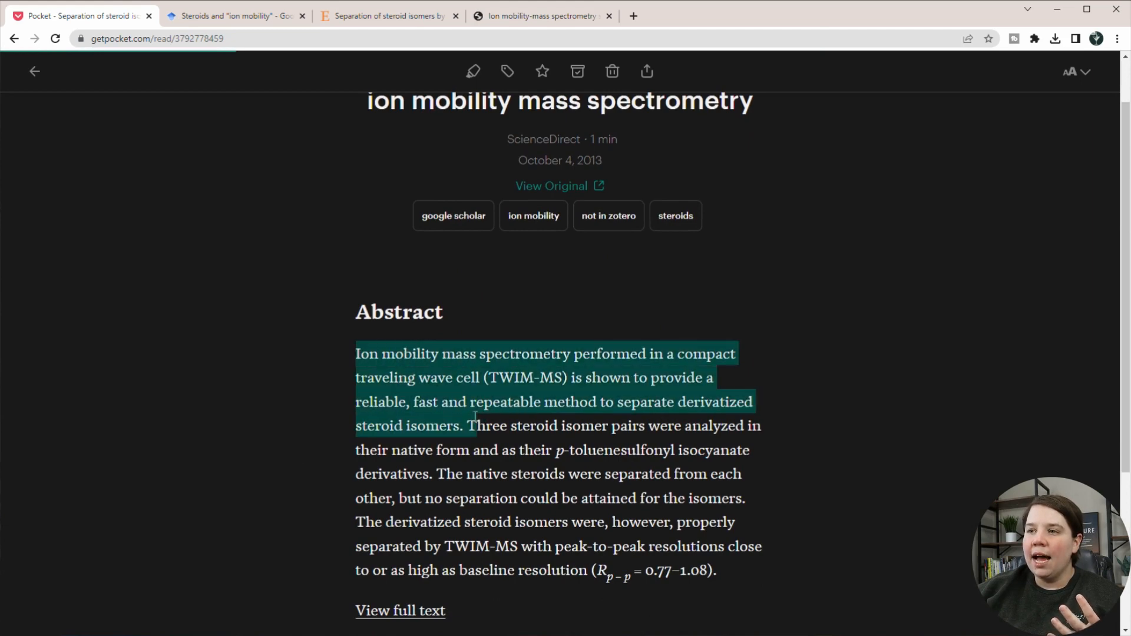
{"action": "left_click", "coordinate": [521, 322]}
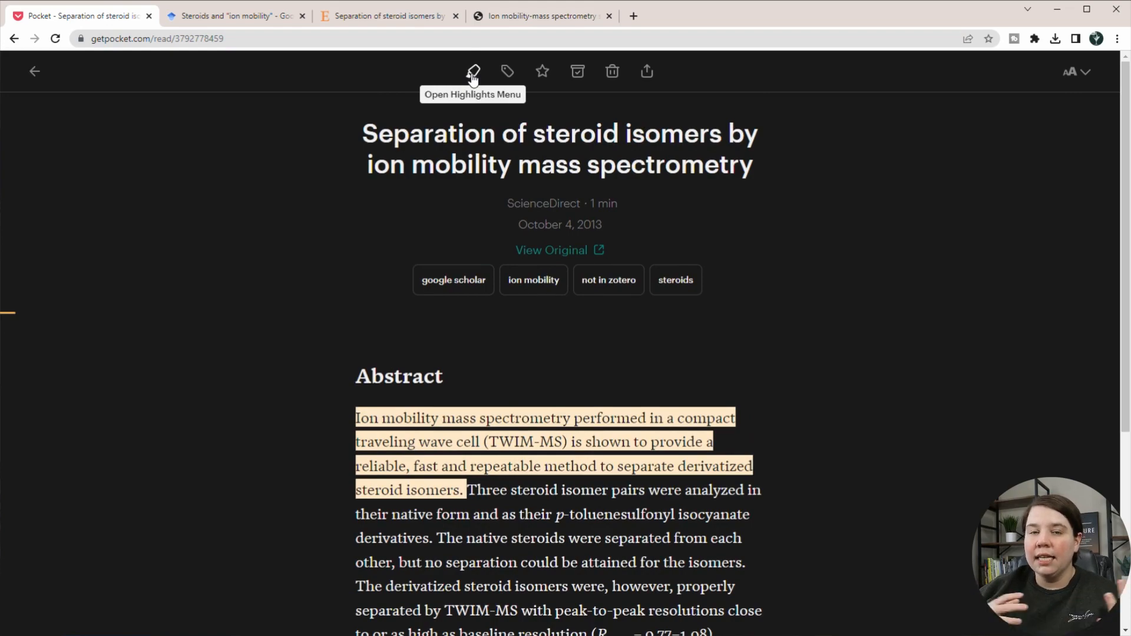
{"action": "scroll", "scroll_direction": "down", "scroll_amount": 3}
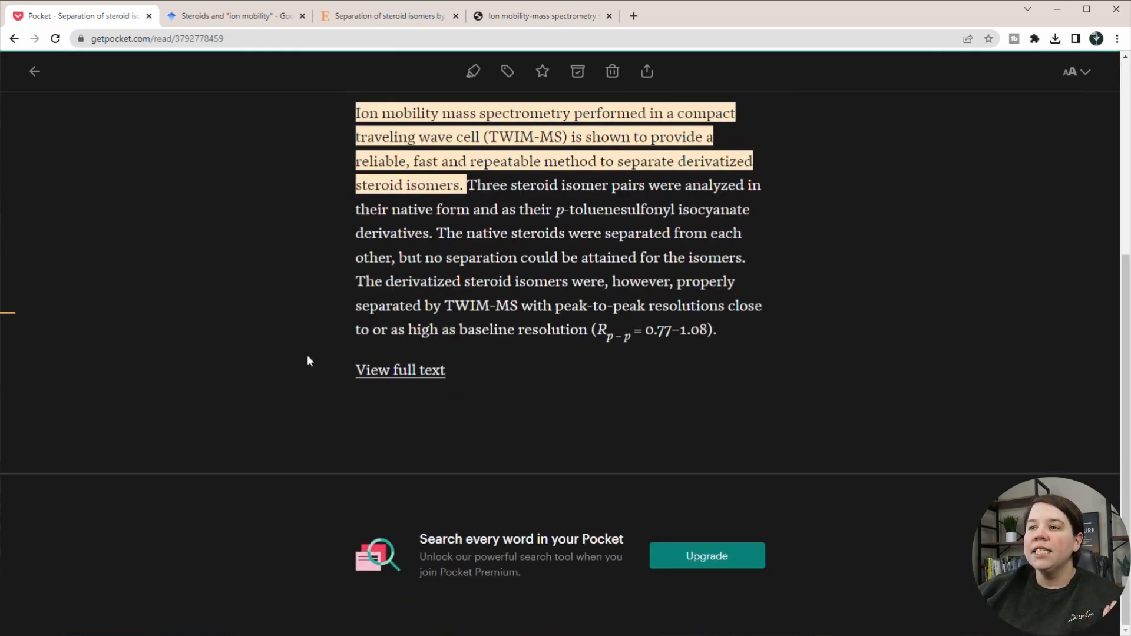
{"action": "scroll", "scroll_direction": "up", "scroll_amount": 3}
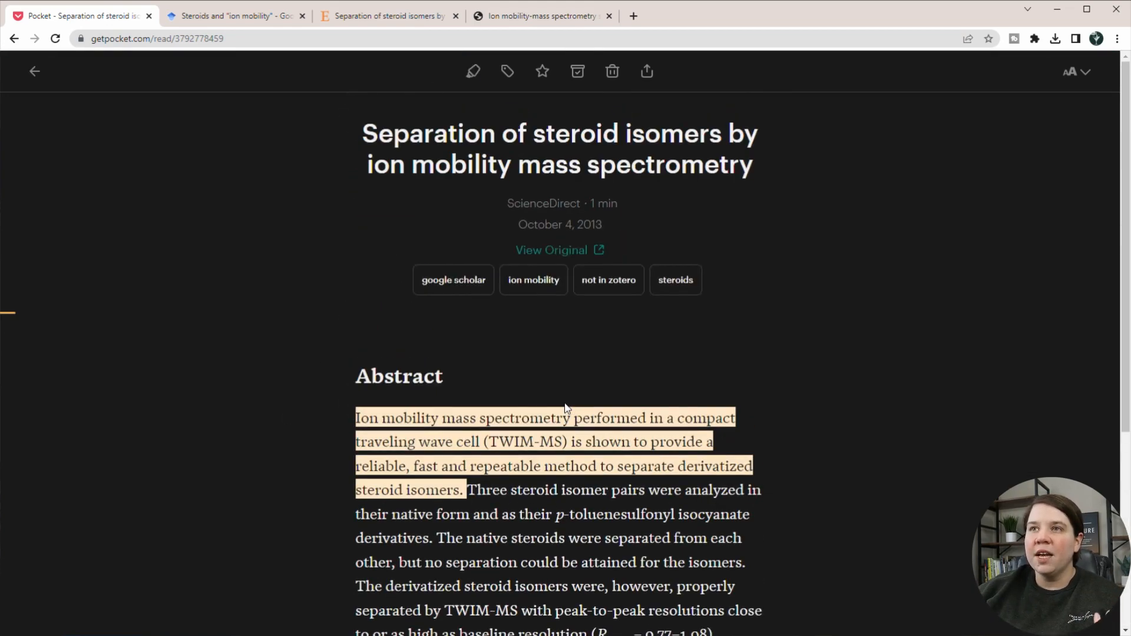
{"action": "mouse_move", "coordinate": [433, 116]}
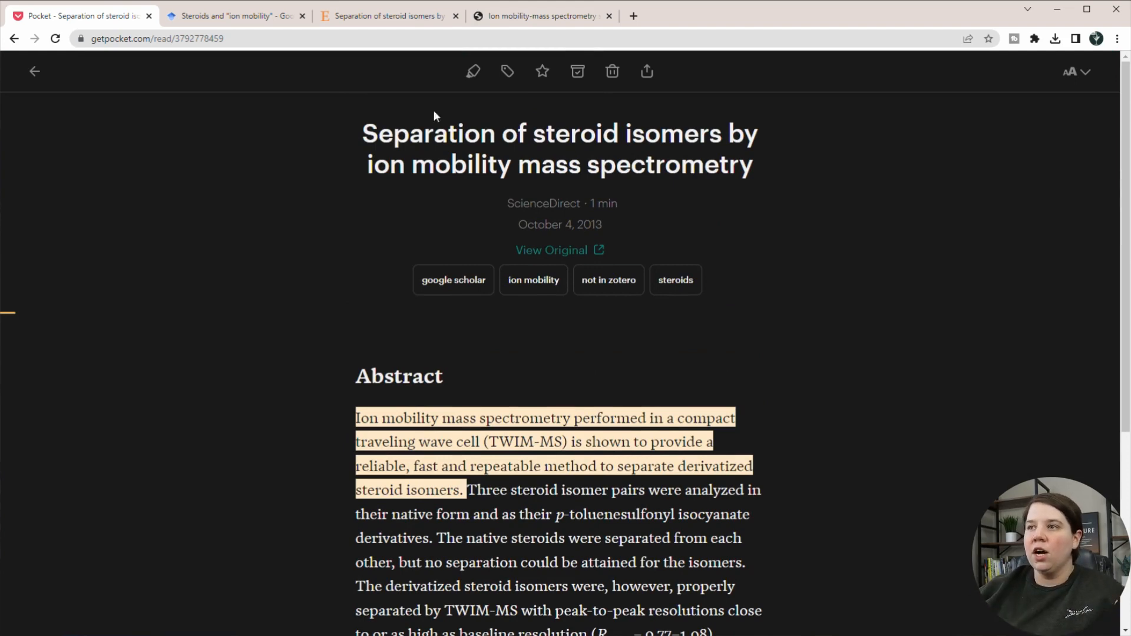
{"action": "mouse_move", "coordinate": [552, 250]}
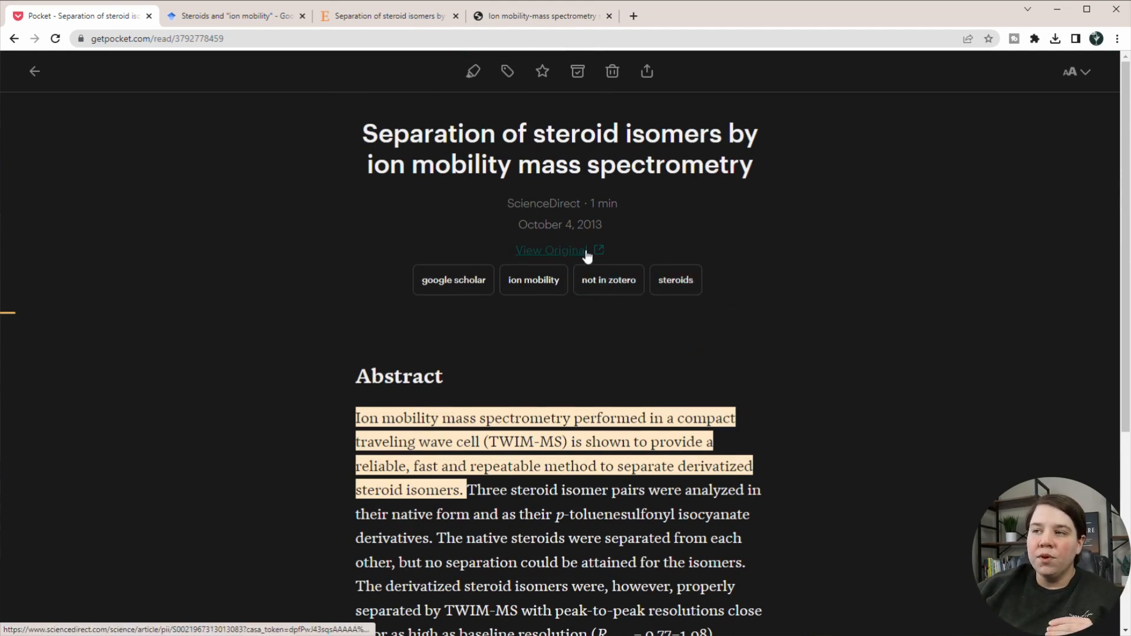
{"action": "left_click", "coordinate": [551, 250]}
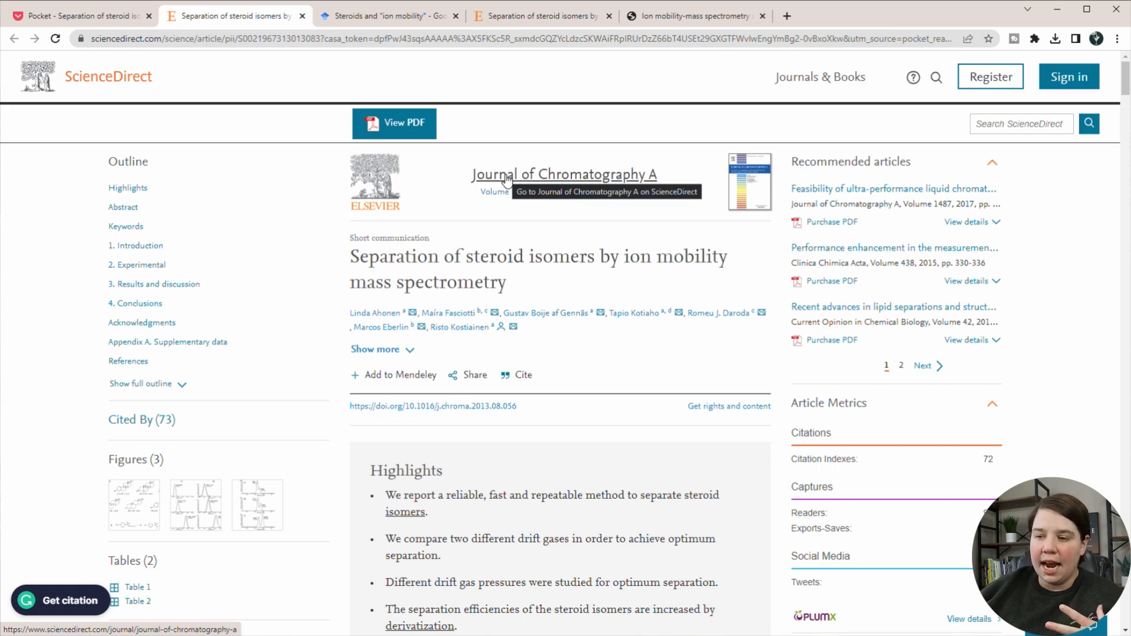
{"action": "mouse_move", "coordinate": [547, 162]}
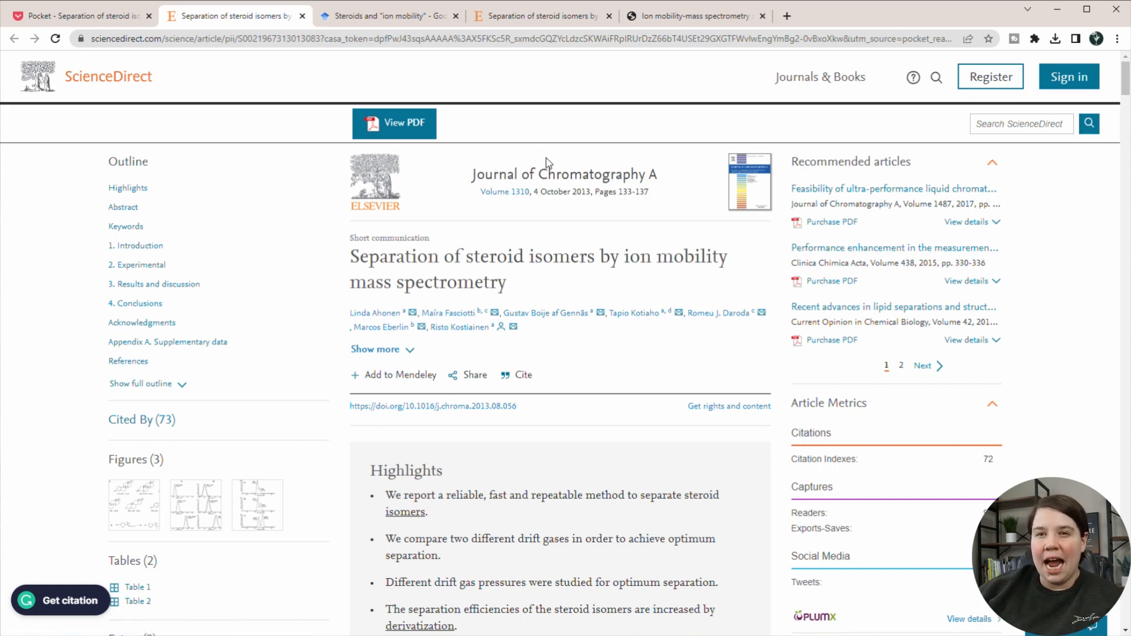
- Return from the ScienceDirect page to the Pocket not in zotero tag view
{"action": "left_click", "coordinate": [79, 16]}
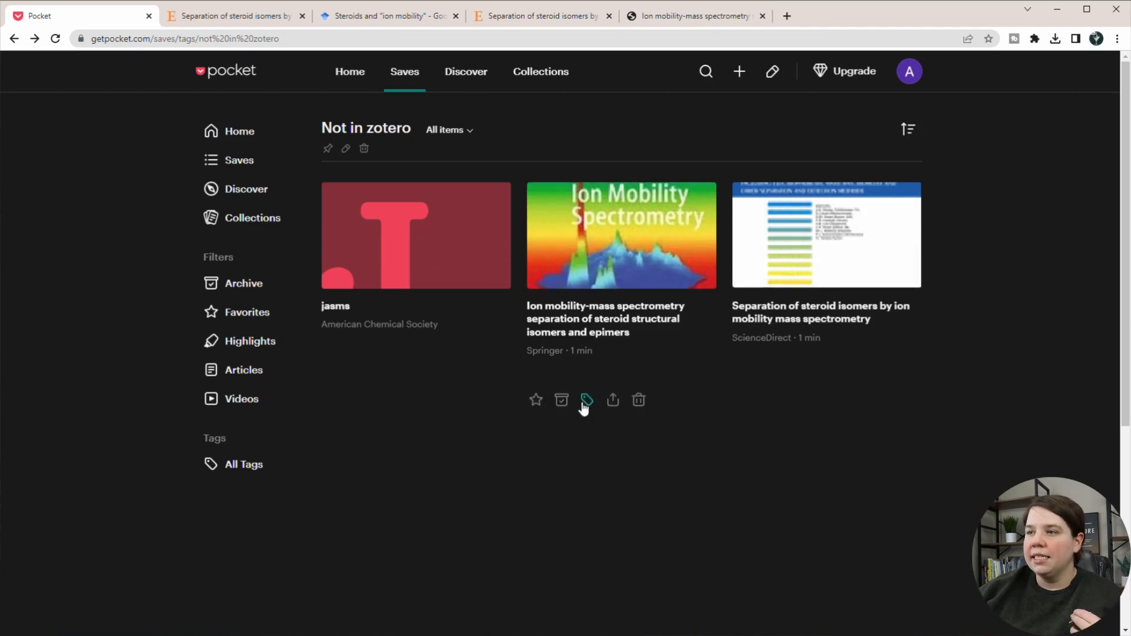
- Remove the not in zotero tag from the Ion mobility-mass spectrometry article, then show only highlighted articles
{"action": "left_click", "coordinate": [586, 401]}
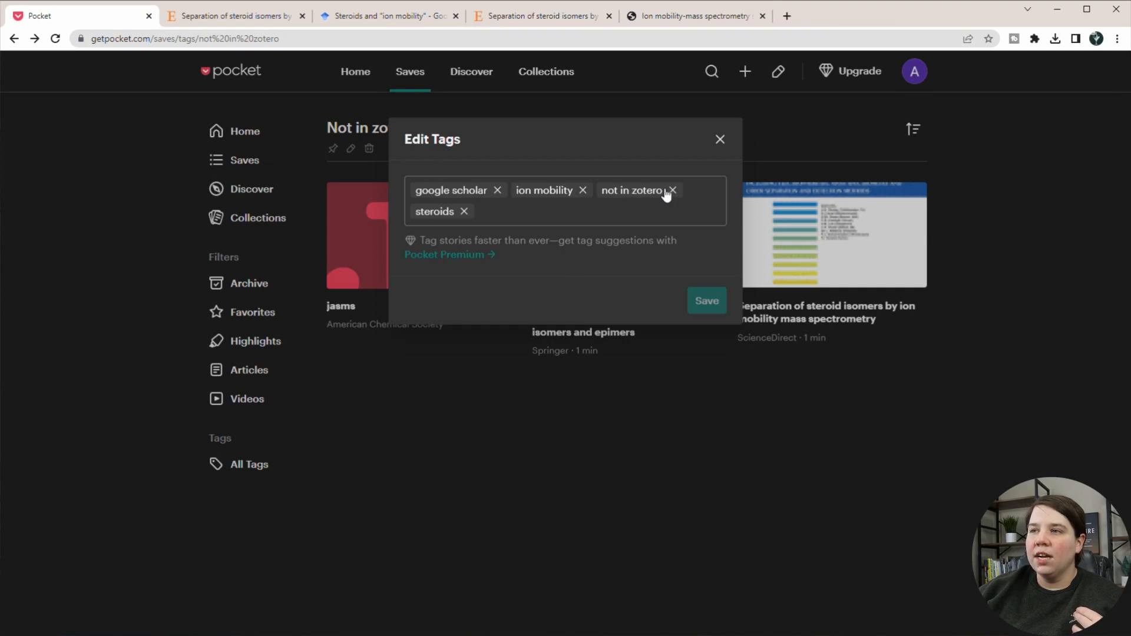
{"action": "left_click", "coordinate": [673, 190]}
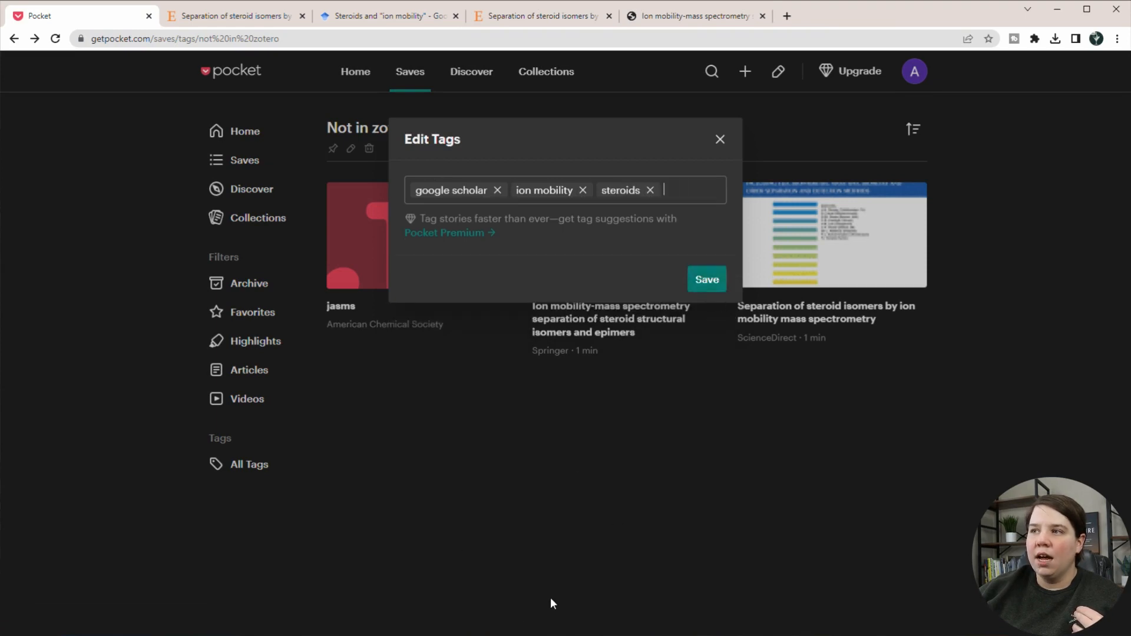
{"action": "left_click", "coordinate": [705, 280]}
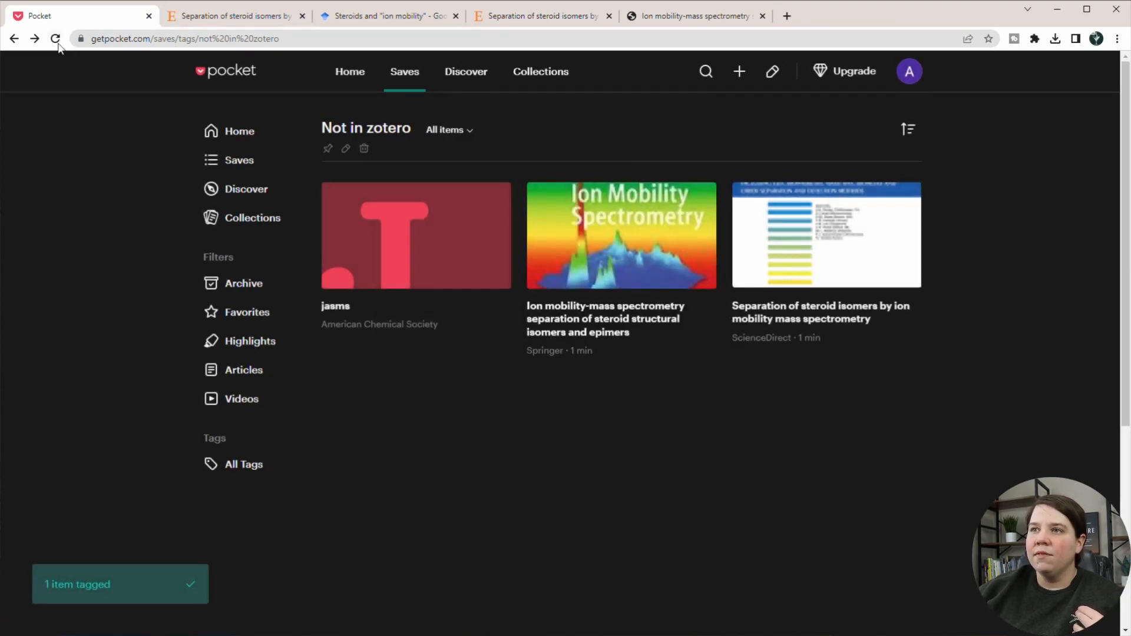
{"action": "left_click", "coordinate": [56, 39]}
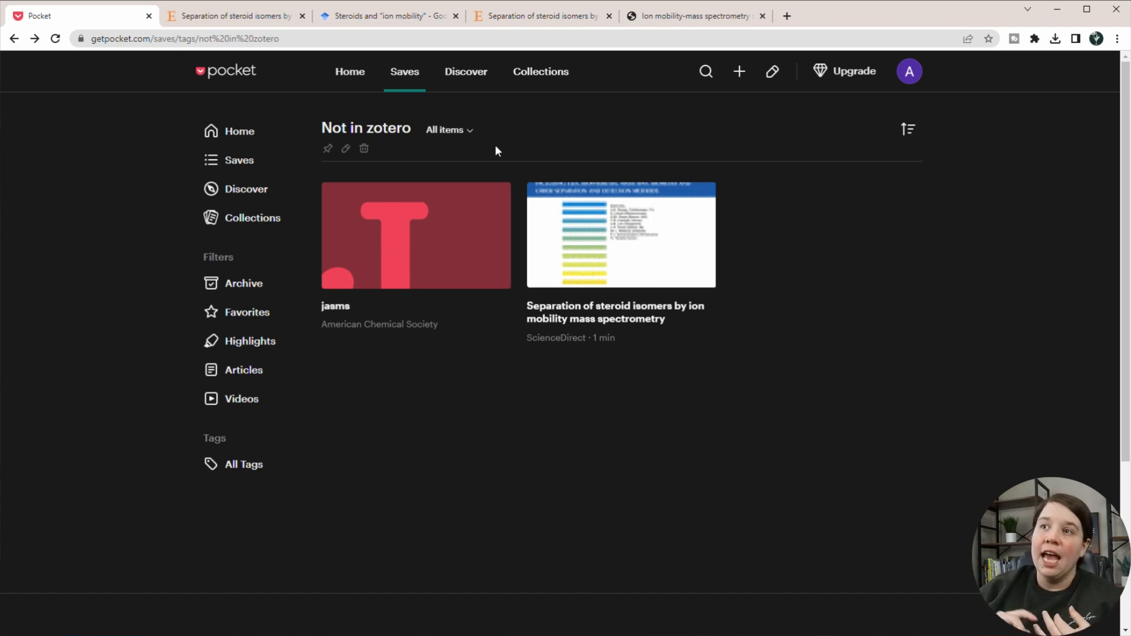
{"action": "mouse_move", "coordinate": [724, 436]}
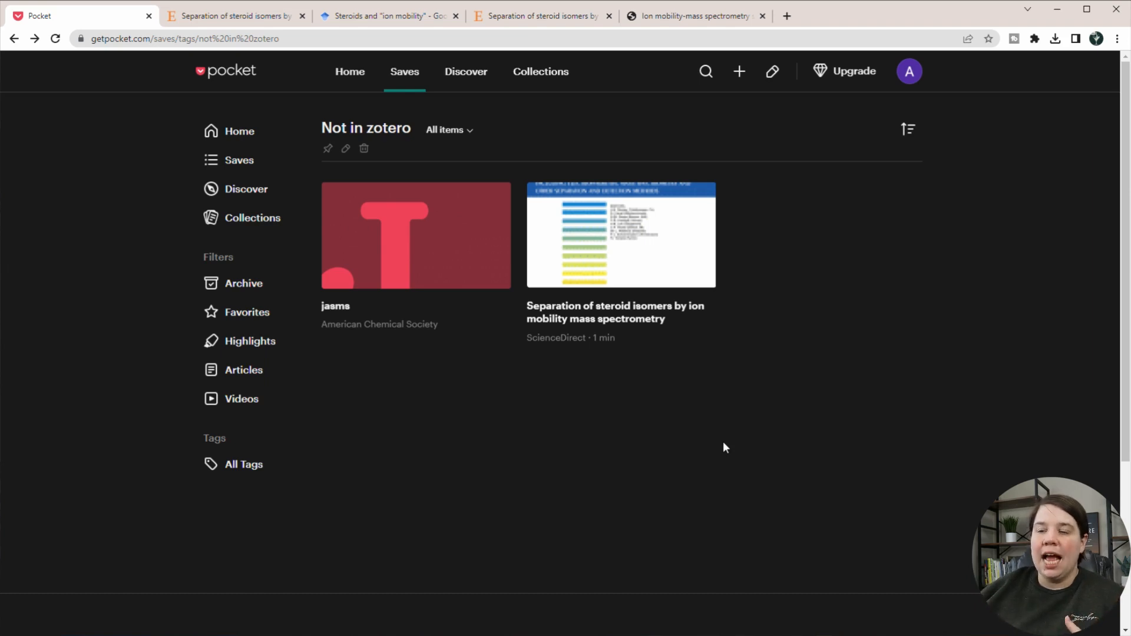
{"action": "mouse_move", "coordinate": [515, 491]}
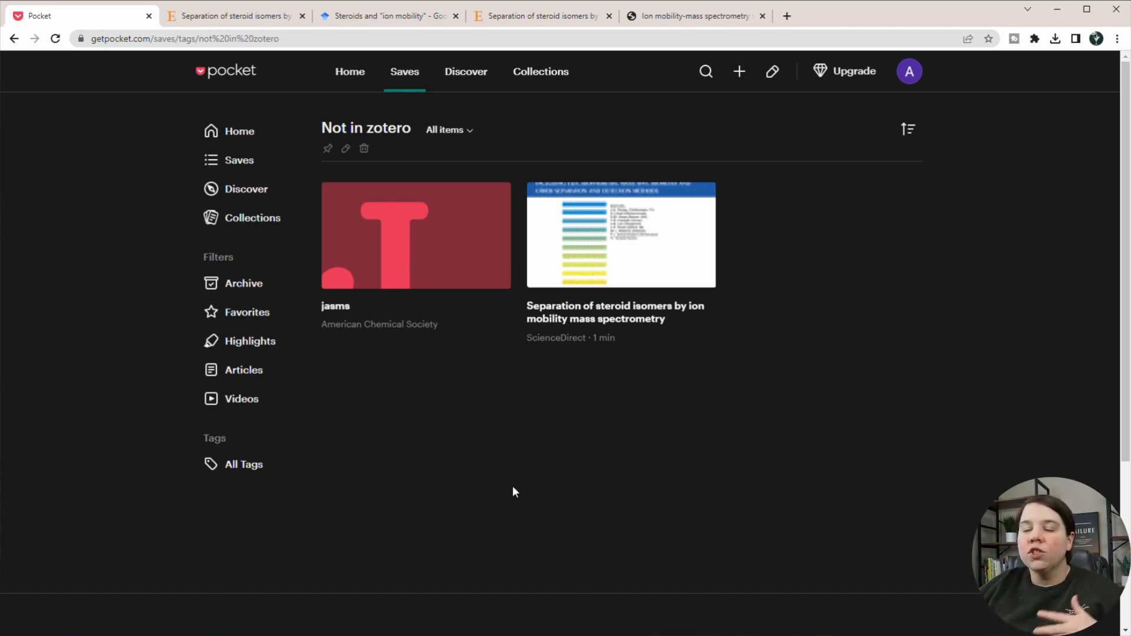
{"action": "mouse_move", "coordinate": [163, 415]}
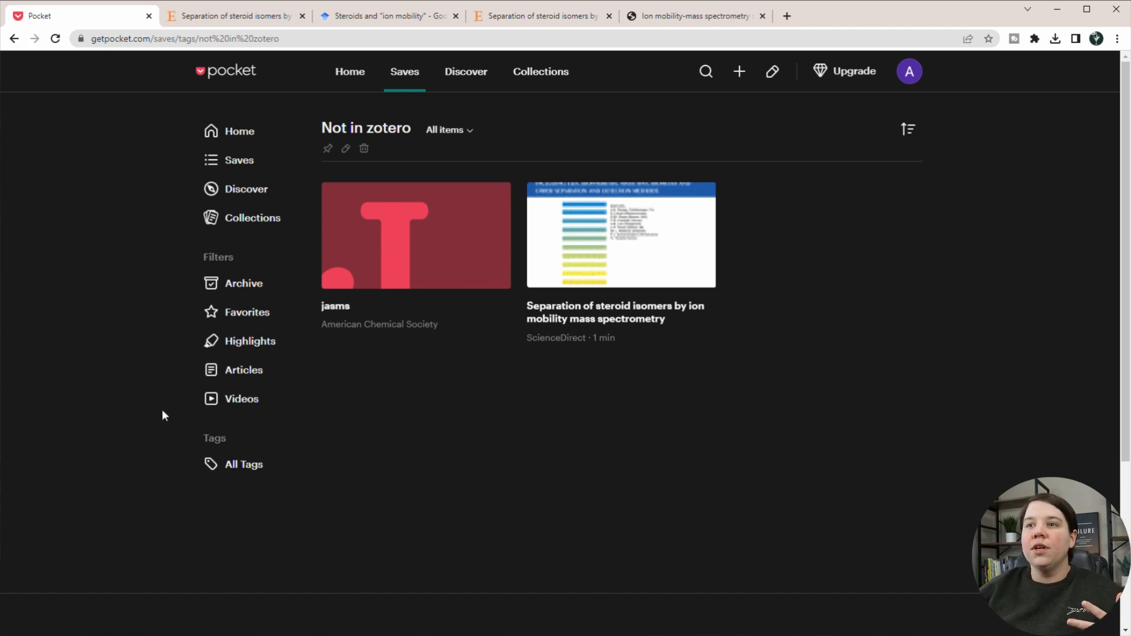
{"action": "left_click", "coordinate": [250, 340]}
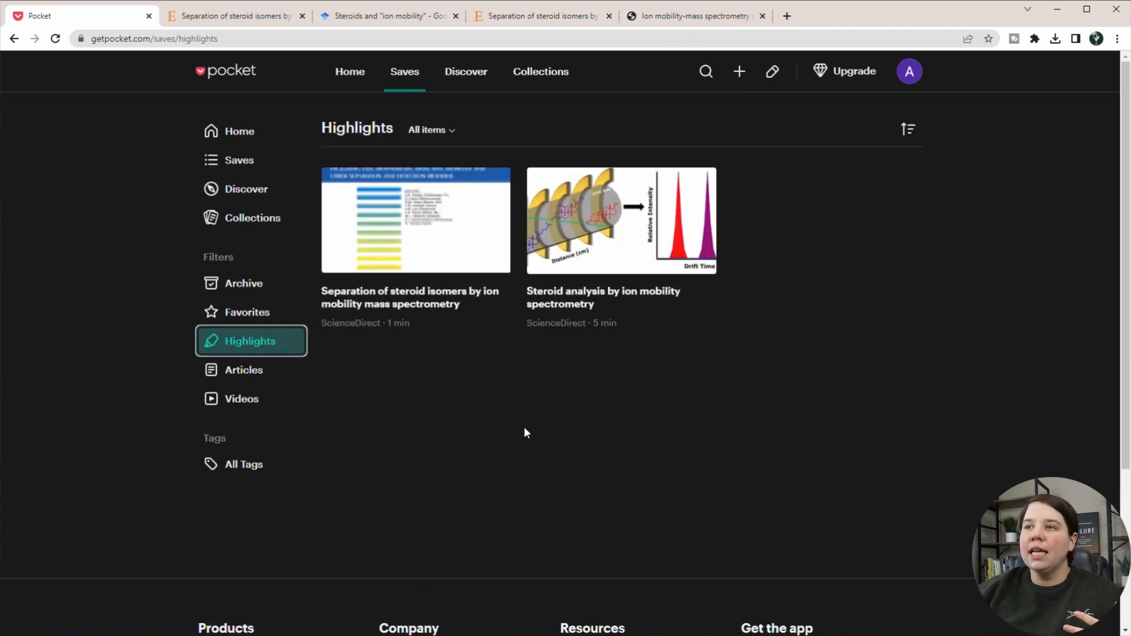
{"action": "mouse_move", "coordinate": [429, 281]}
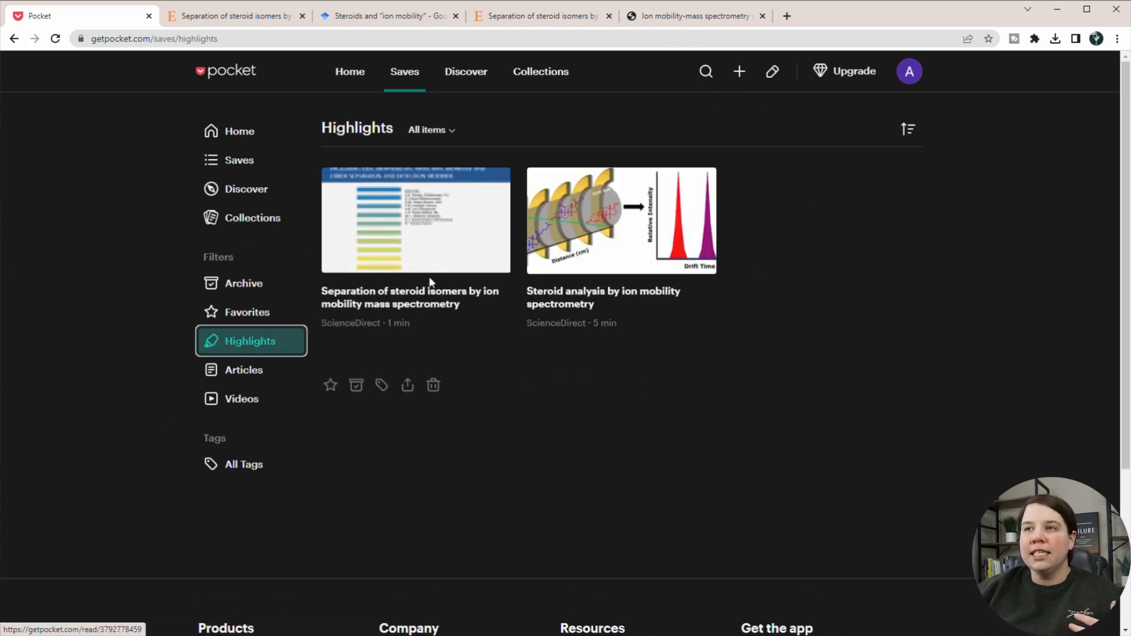
{"action": "mouse_move", "coordinate": [683, 291]}
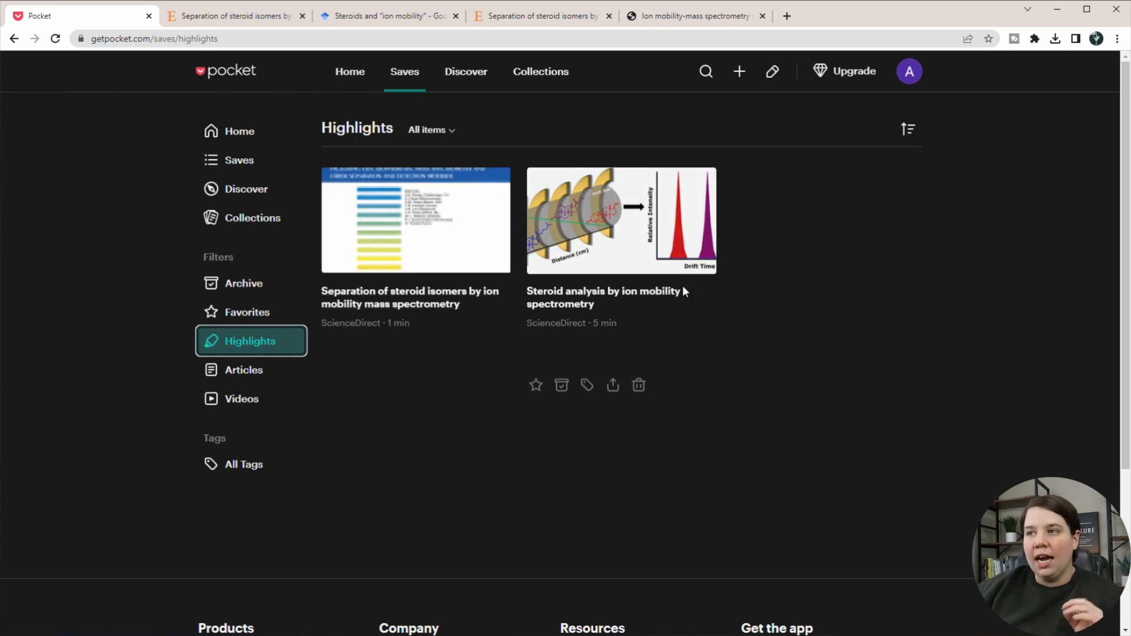
{"action": "mouse_move", "coordinate": [298, 356]}
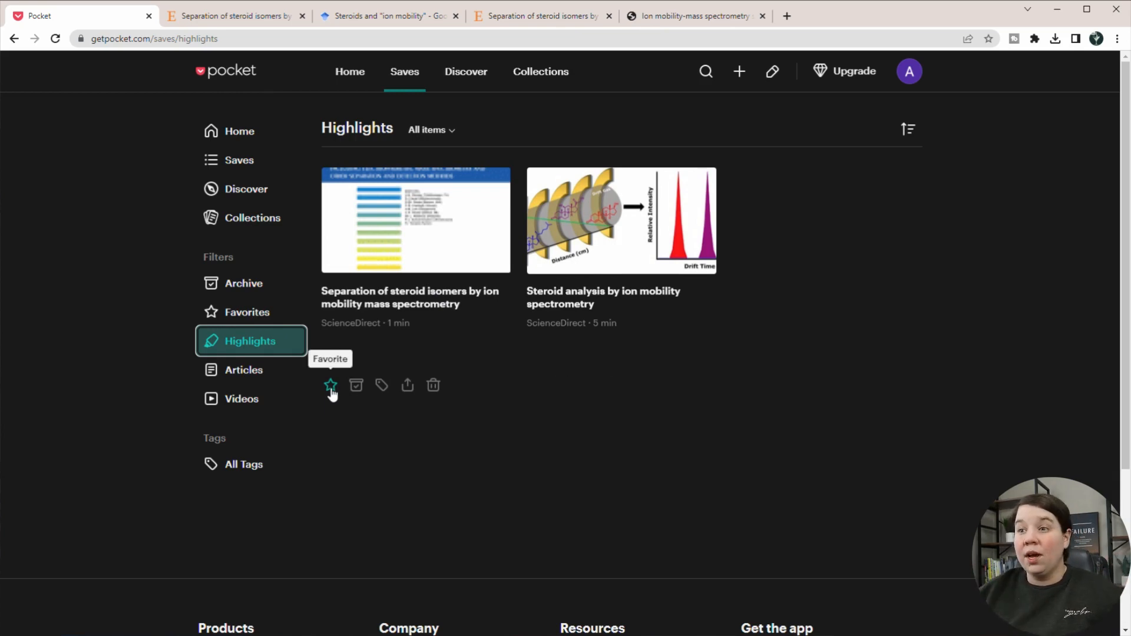
- Star the Separation of steroid isomers article and show it in the Favorites list
{"action": "left_click", "coordinate": [330, 385]}
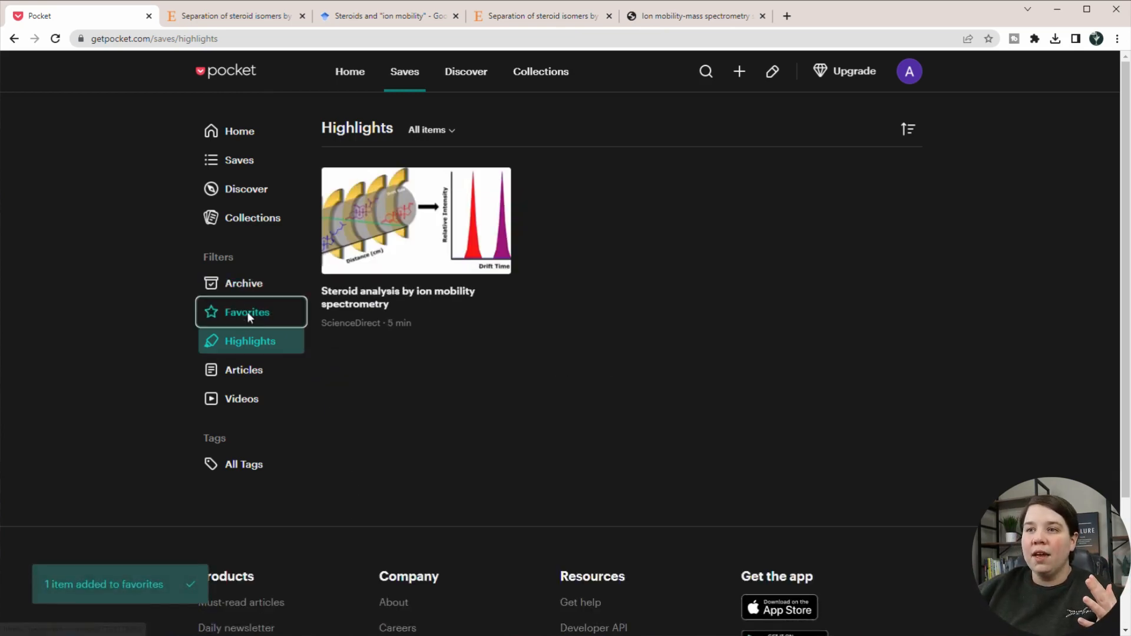
{"action": "left_click", "coordinate": [247, 311]}
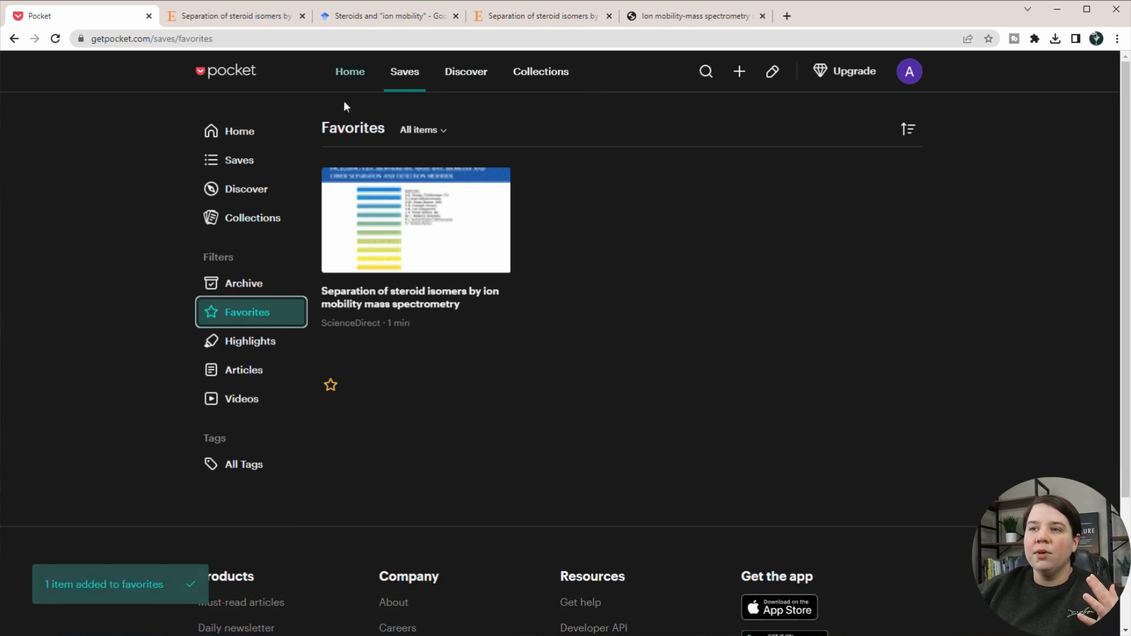
{"action": "mouse_move", "coordinate": [623, 271]}
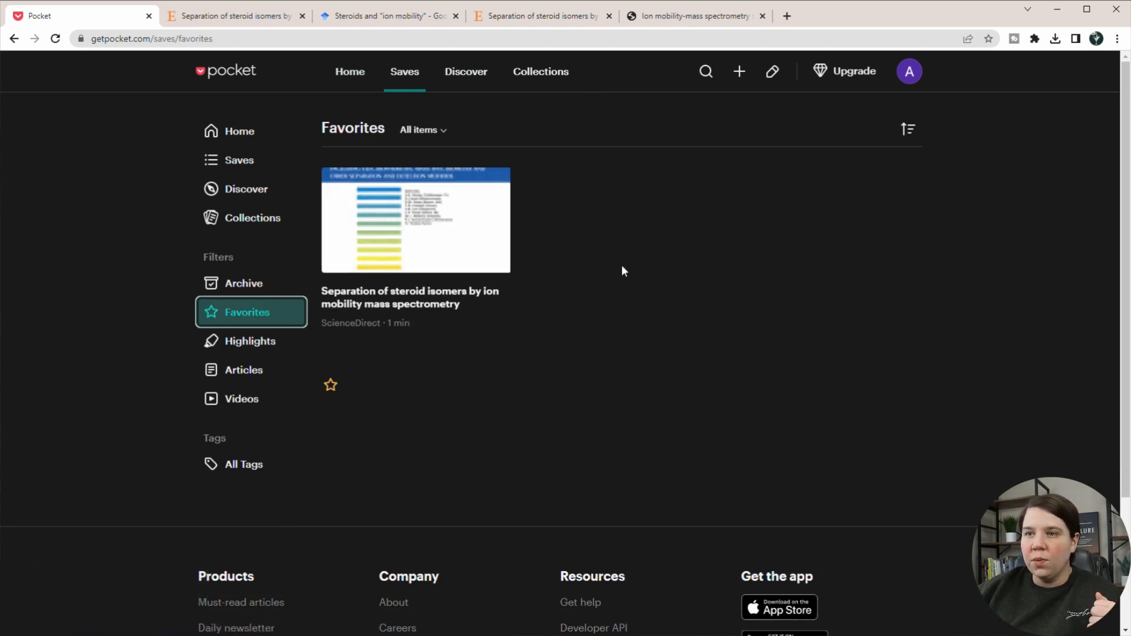